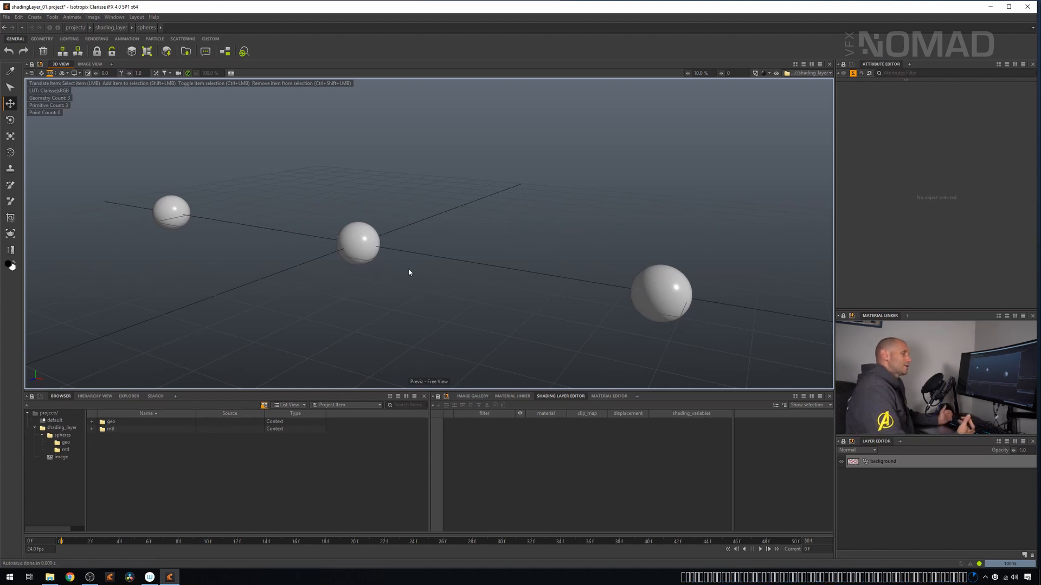
mouse_move(522, 175)
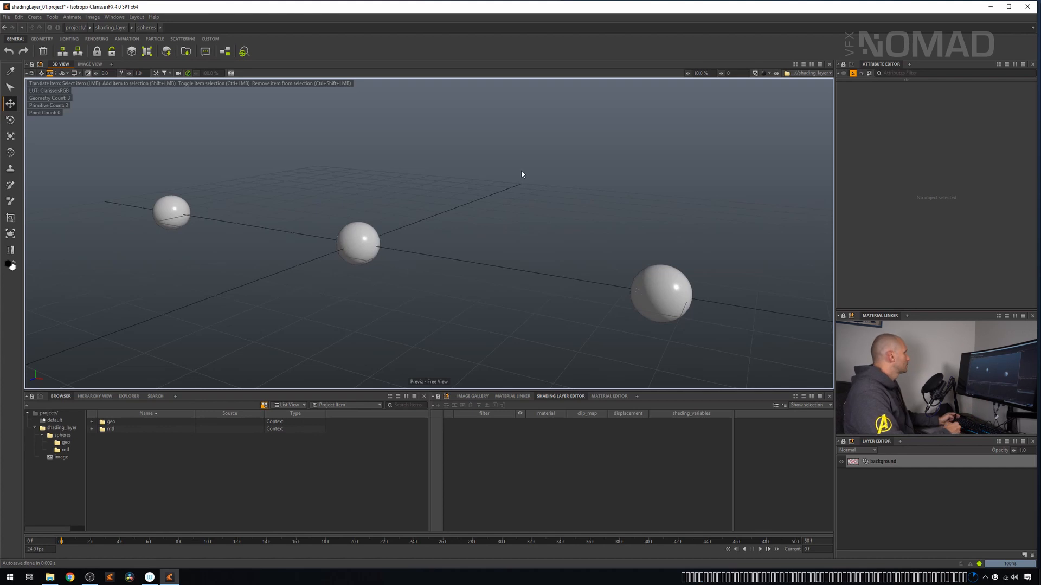
mouse_move(540, 227)
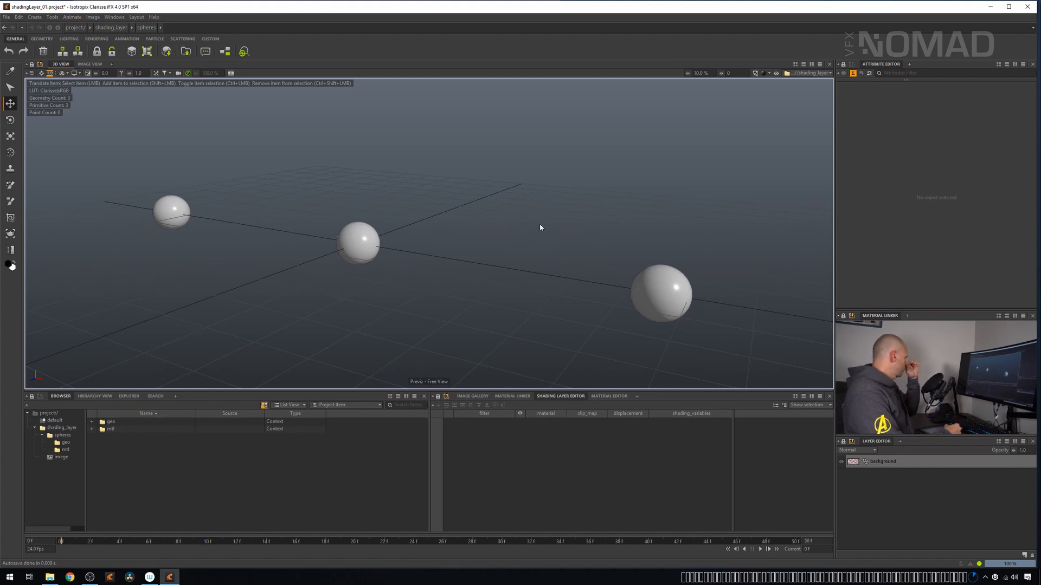
mouse_move(586, 279)
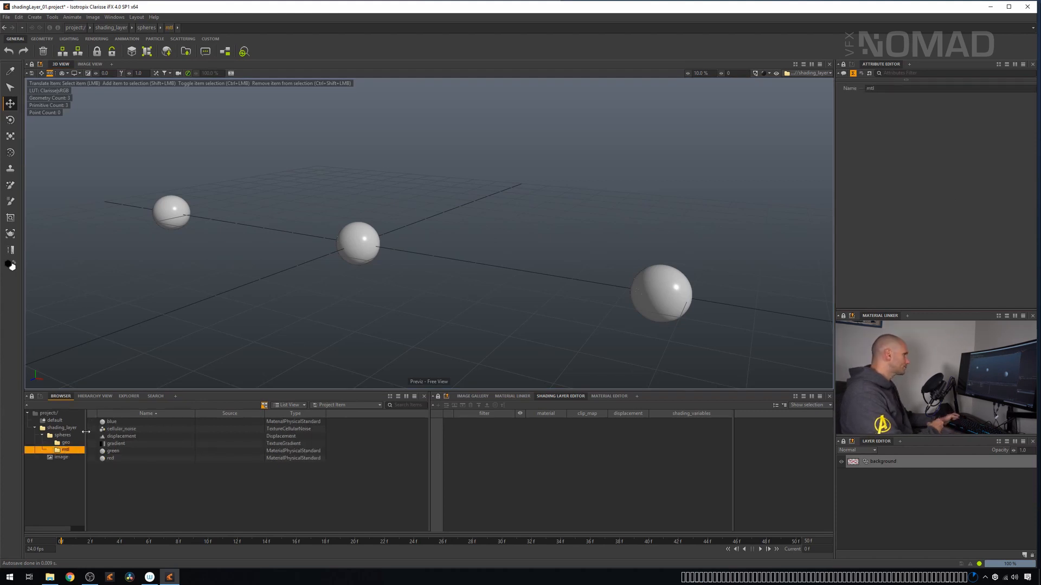
Show the geo context listing sphere, sphere1 and sphere2
left_click(61, 435)
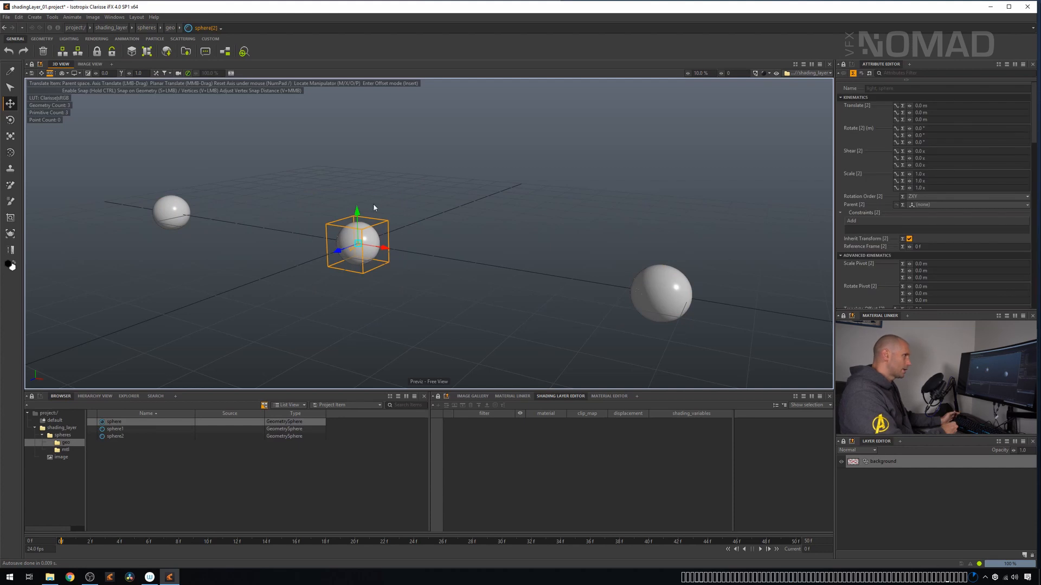
left_click(511, 397)
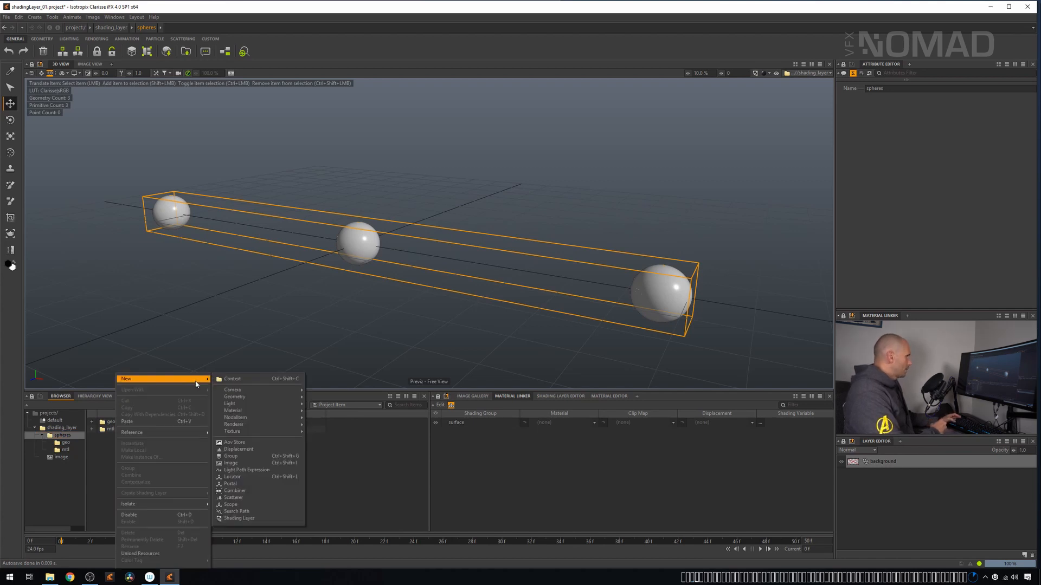
mouse_move(238, 519)
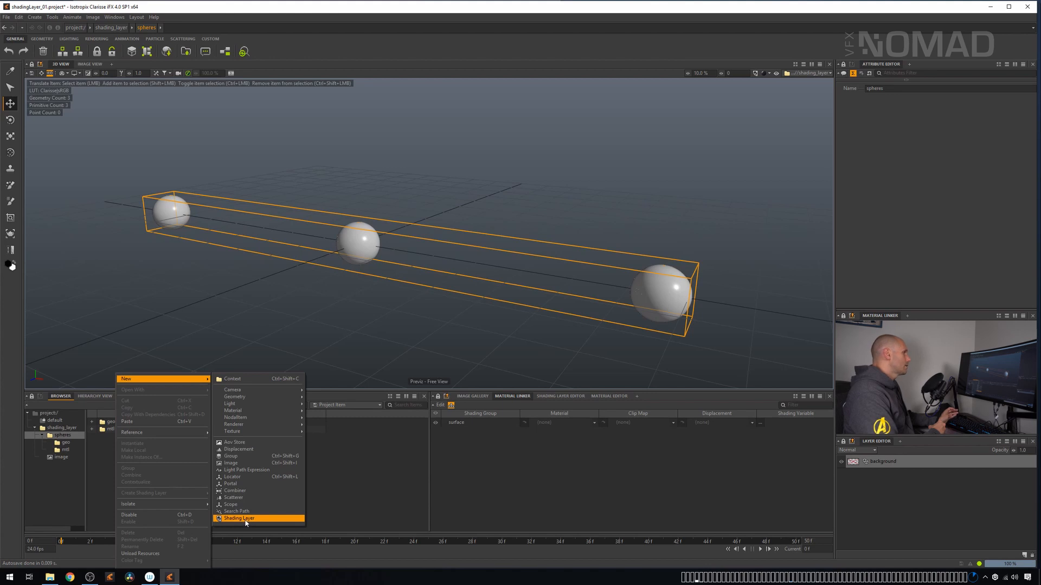
Create a new shading_layer in the spheres context and show it in the Shading Layer Editor
left_click(238, 518)
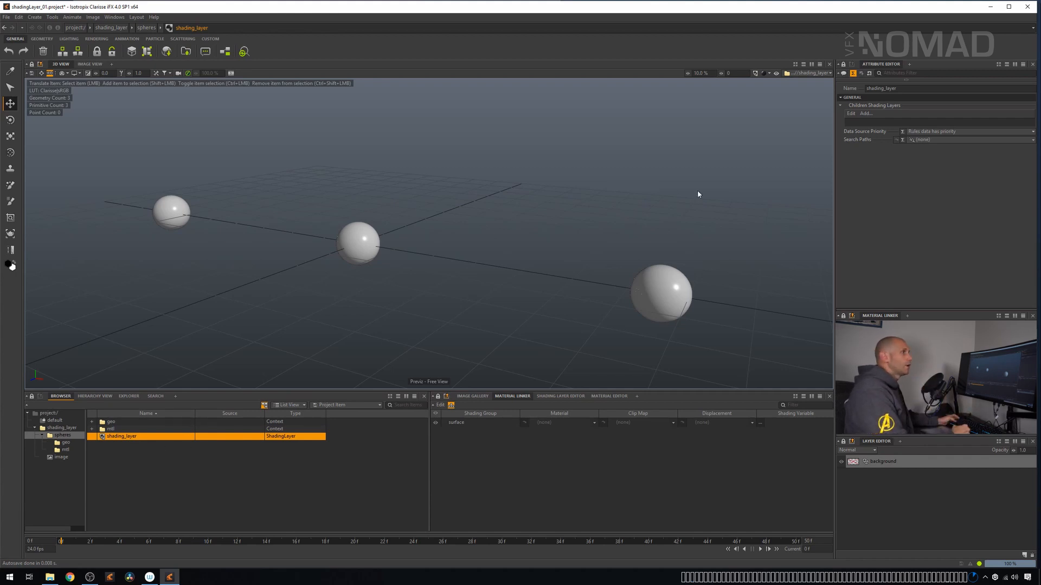
mouse_move(913, 45)
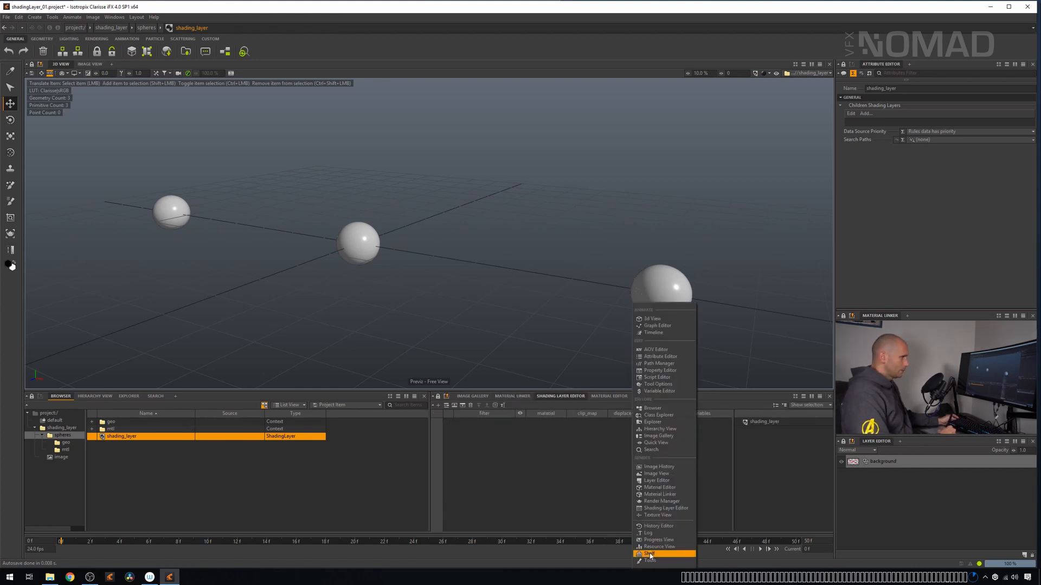
mouse_move(665, 508)
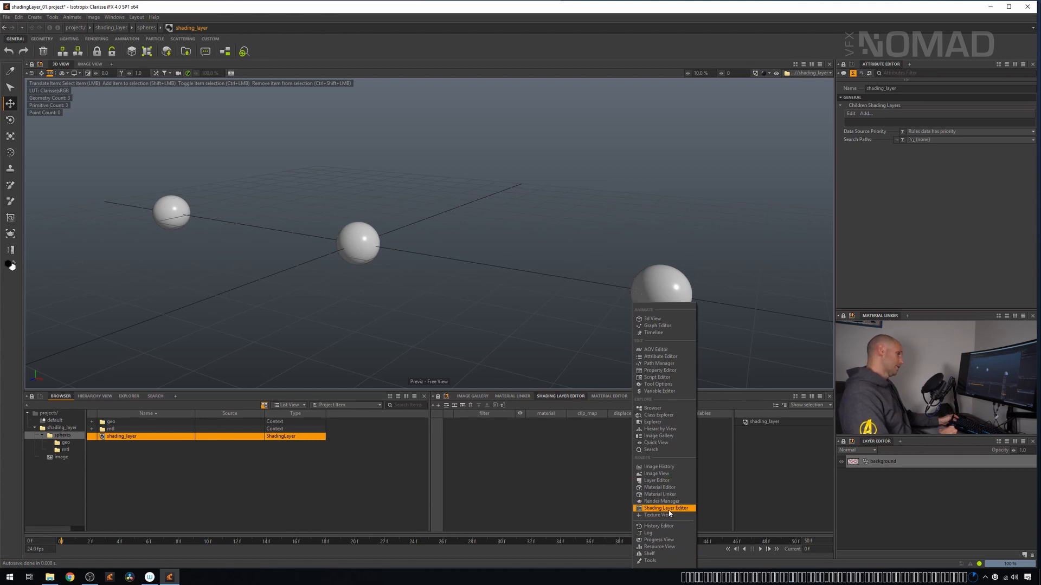
left_click(665, 508)
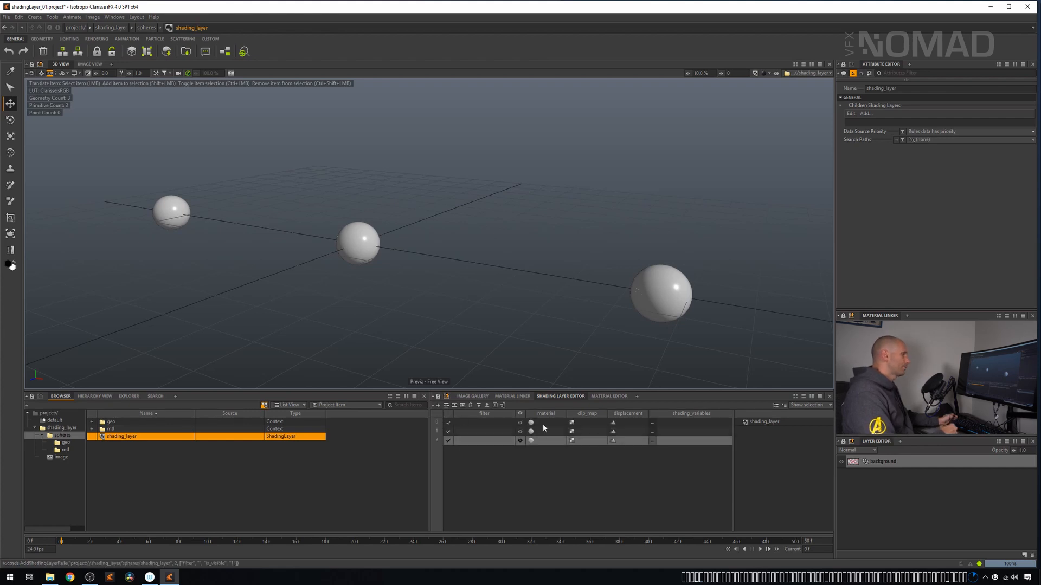
mouse_move(461, 446)
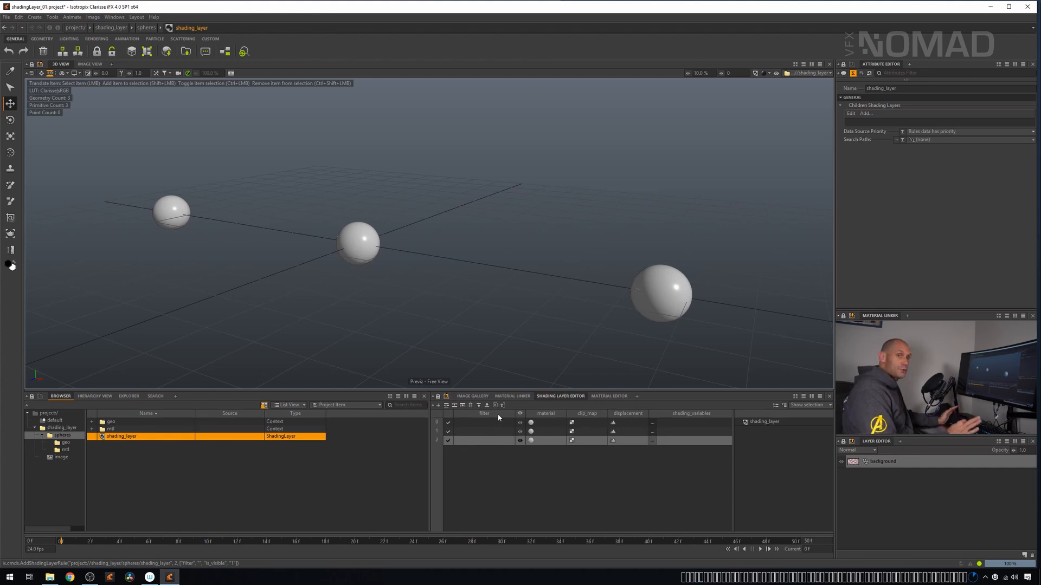
mouse_move(436, 356)
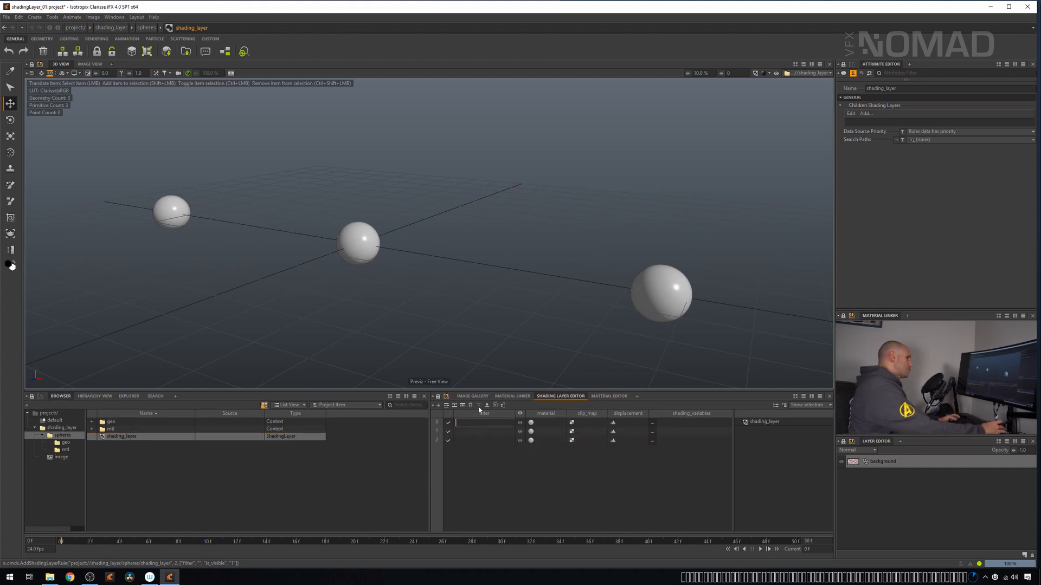
Select the first rule's filter cell after assigning it the red material
left_click(483, 423)
type("aterialLinker")
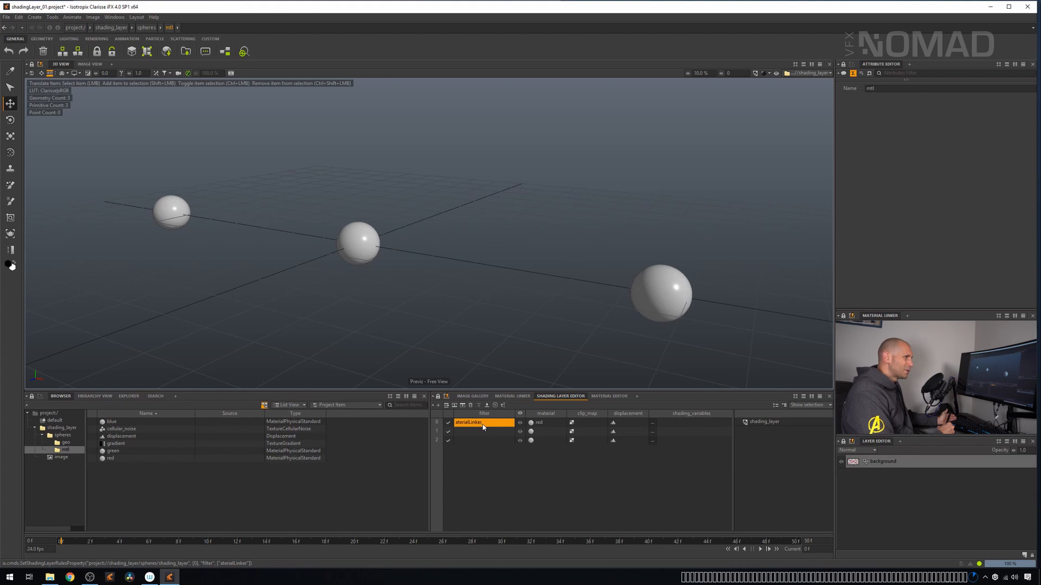
Set the first rule's filter to the wildcard * so red applies to every object
double_click(479, 422)
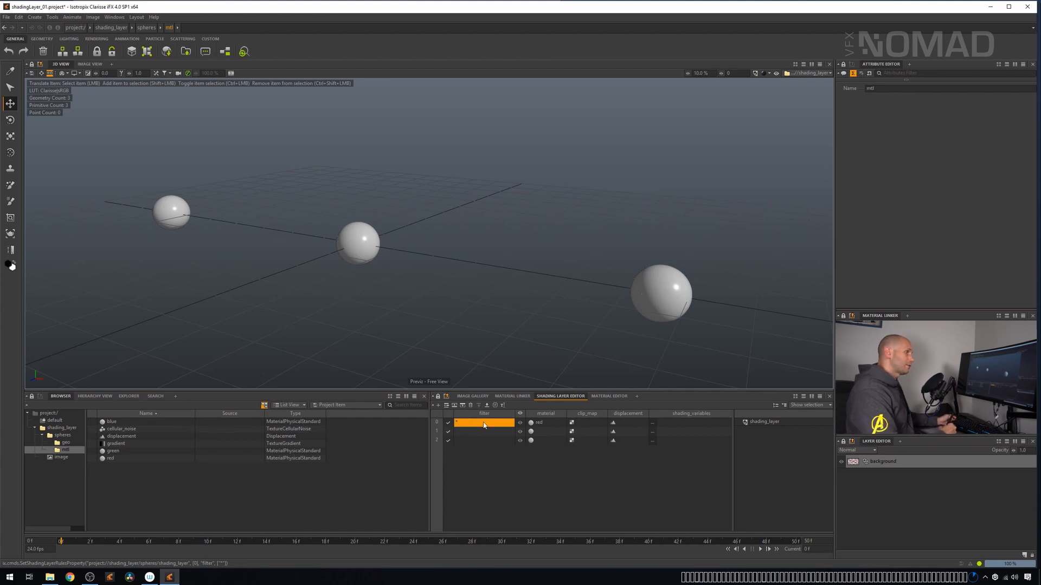
mouse_move(339, 447)
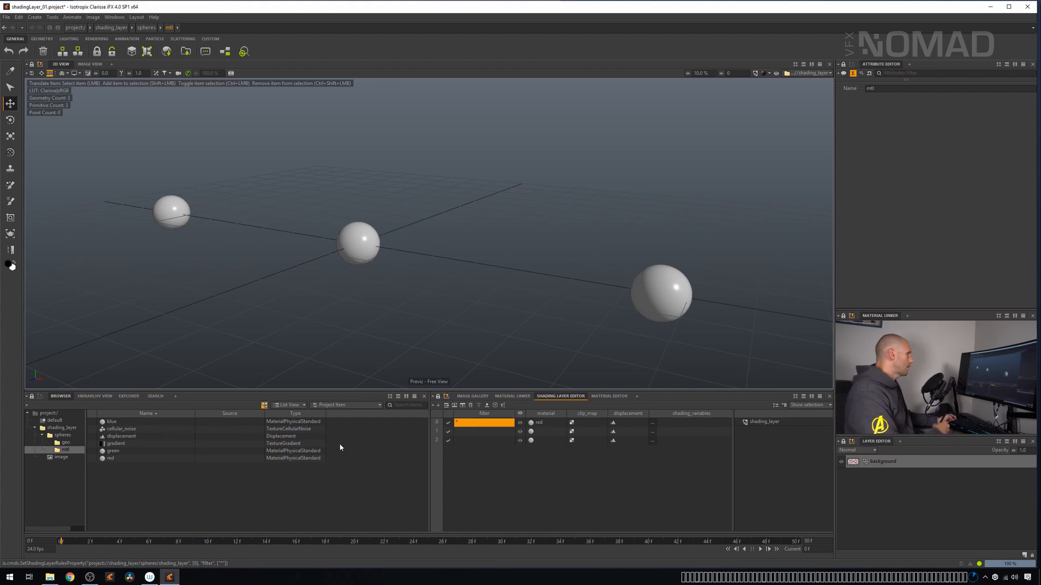
left_click(63, 435)
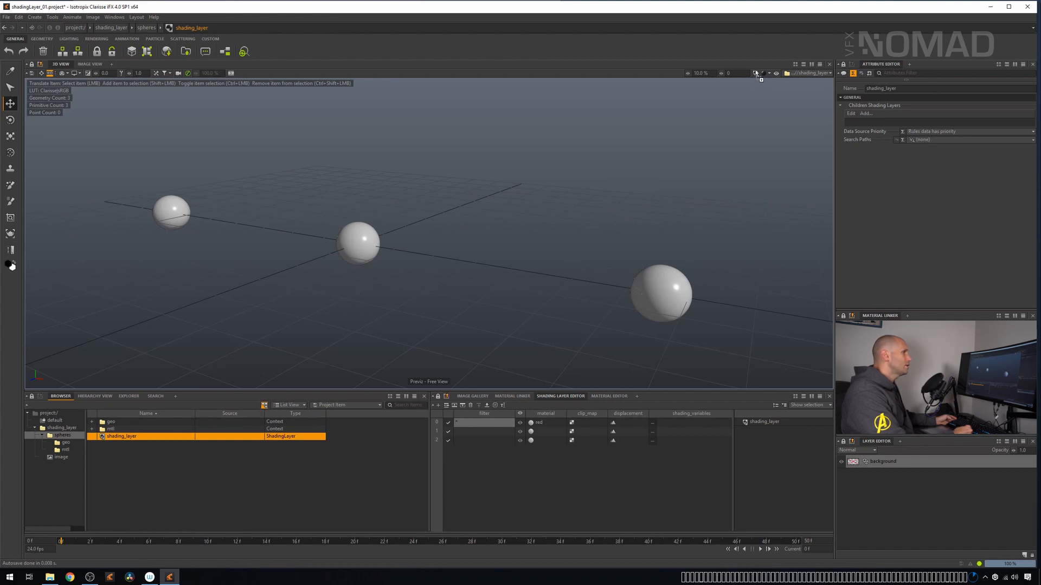
Enable the shading layer in the 3D View and select spheres to check their names
left_click(756, 73)
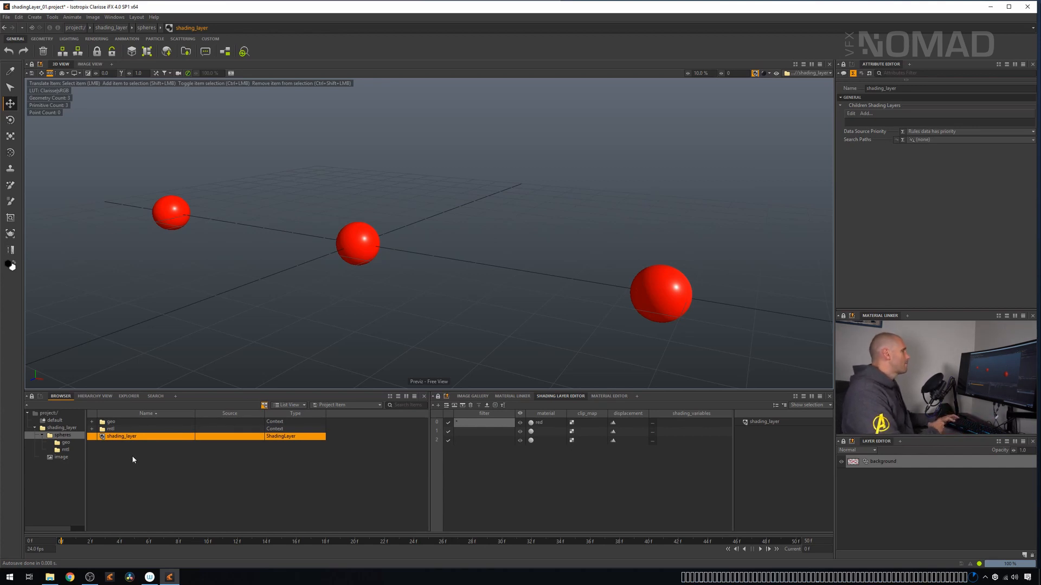
mouse_move(465, 329)
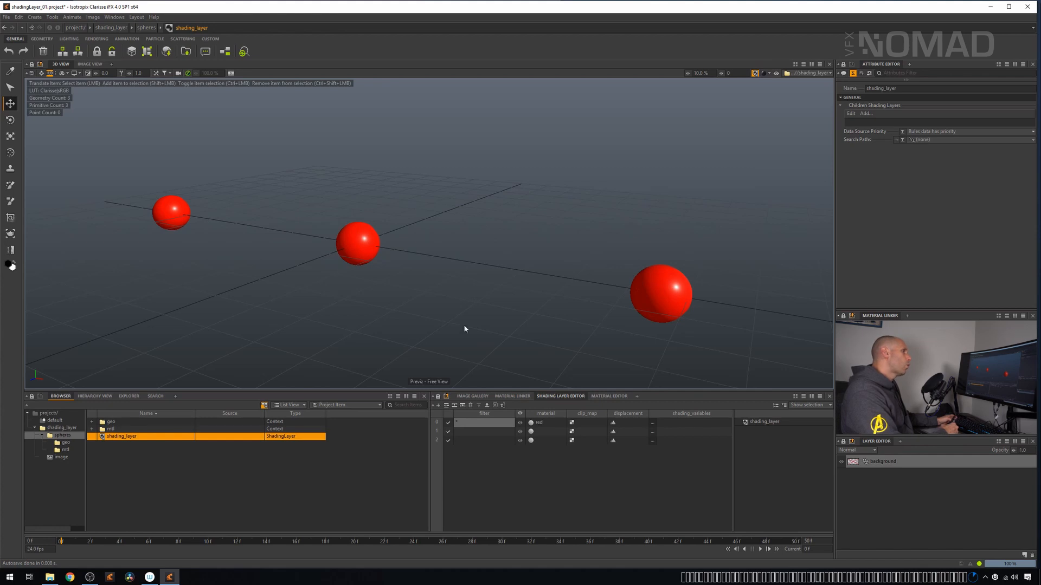
mouse_move(471, 444)
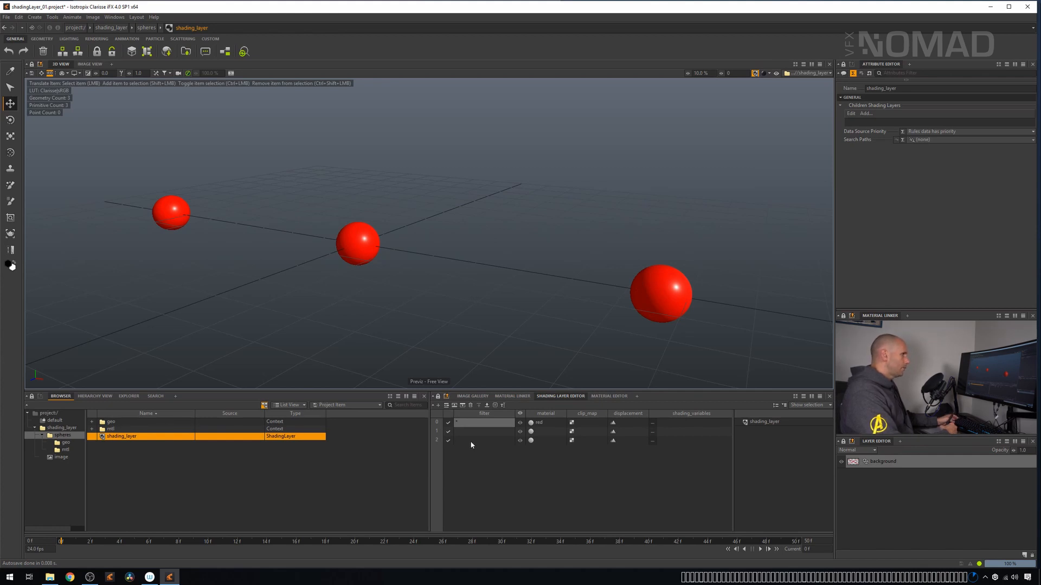
mouse_move(468, 435)
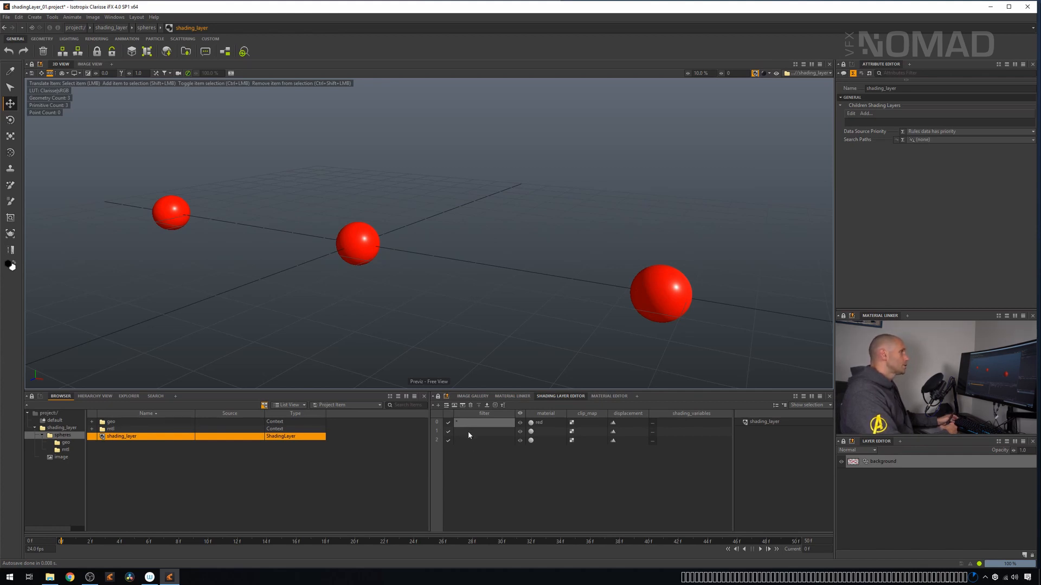
left_click(171, 213)
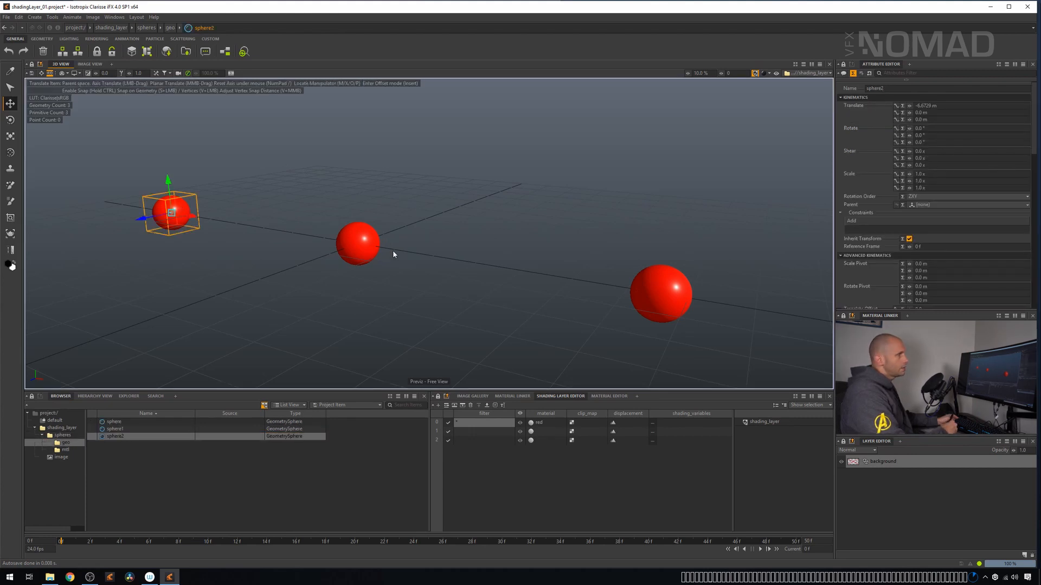
left_click(113, 422)
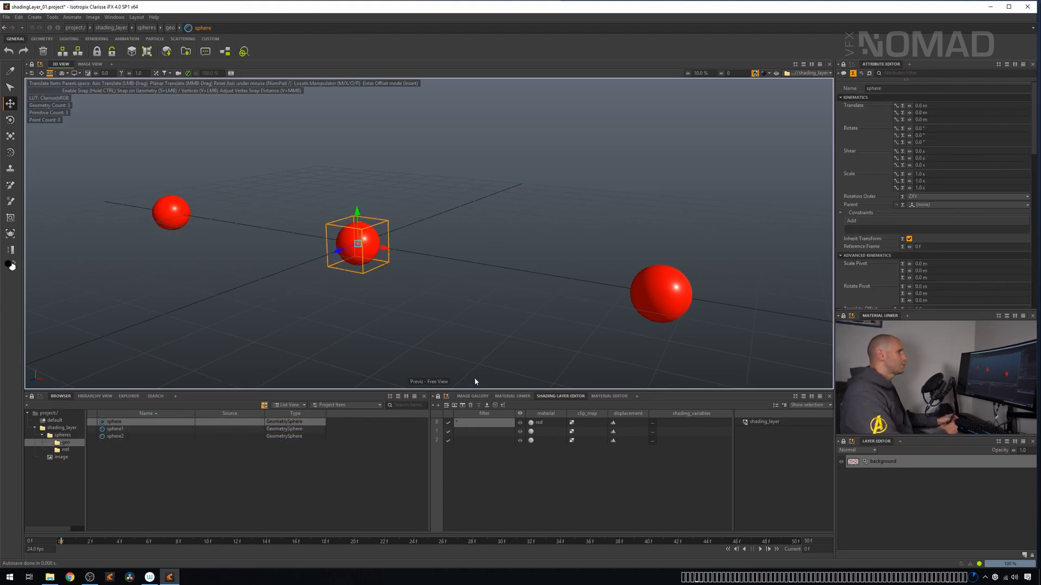
mouse_move(455, 309)
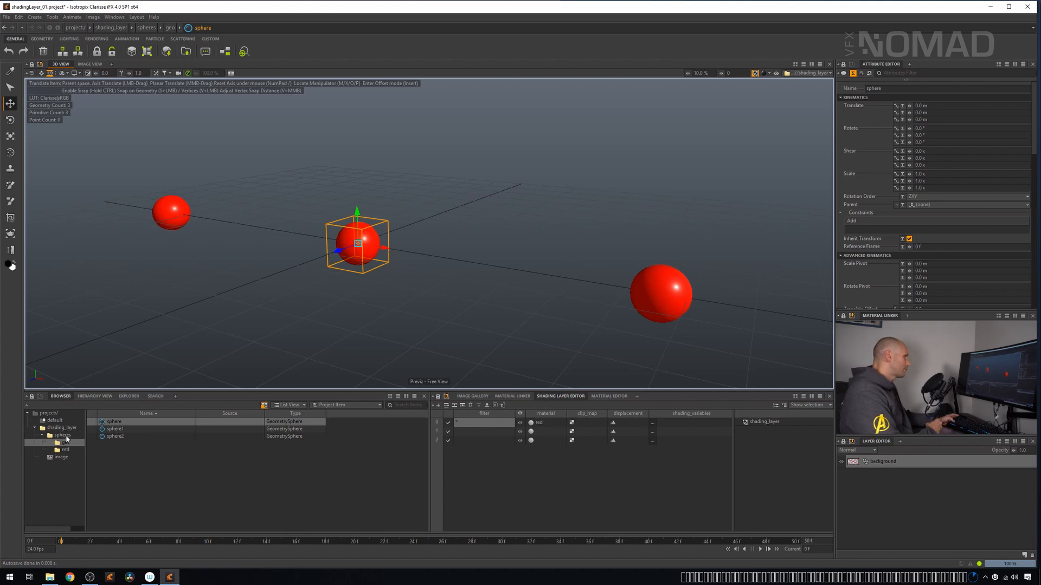
Return to the spheres context and review the shading_layer's first rule filter
left_click(121, 436)
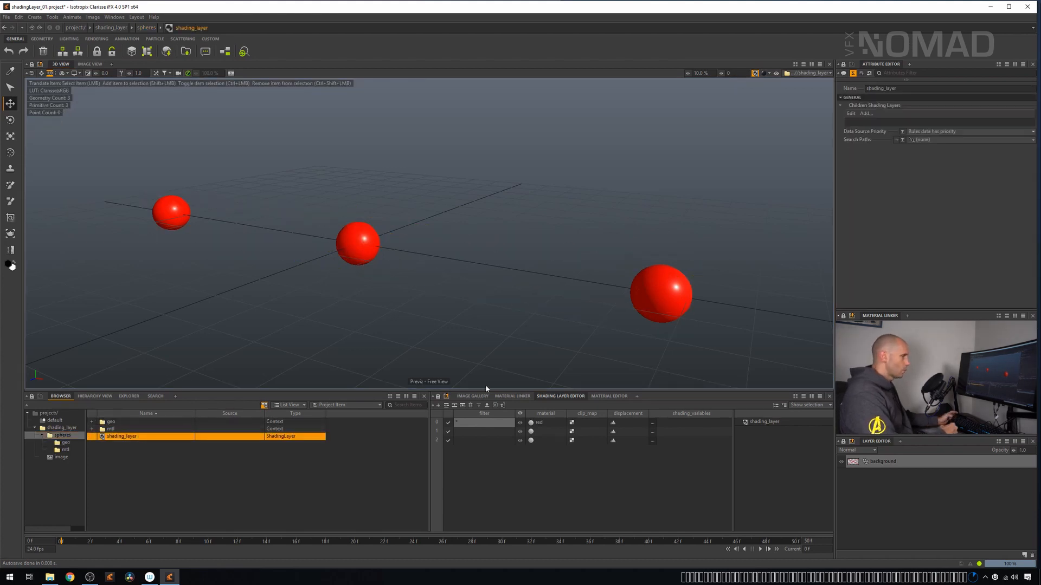
left_click(483, 423)
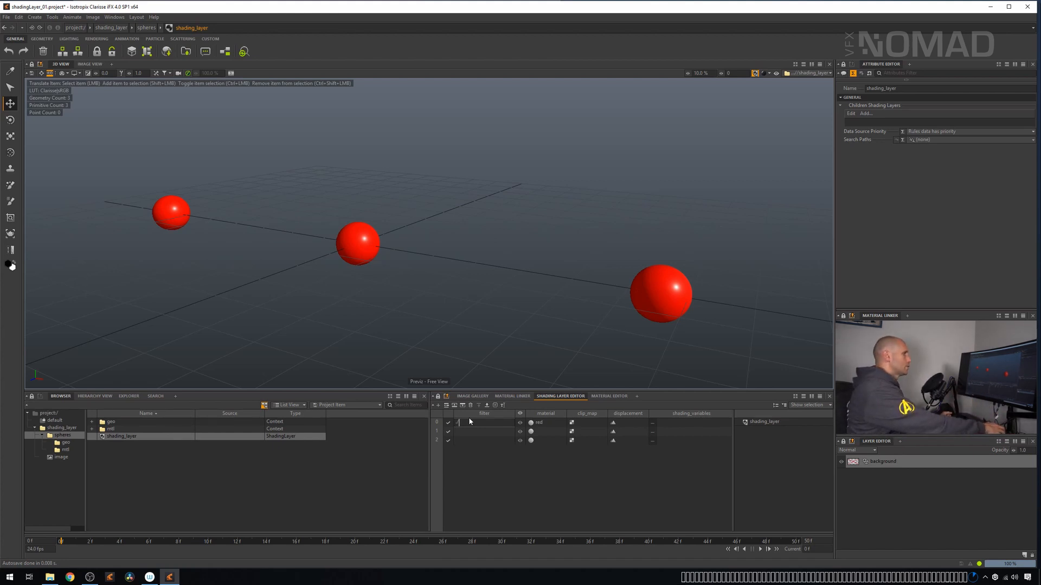
left_click(484, 423)
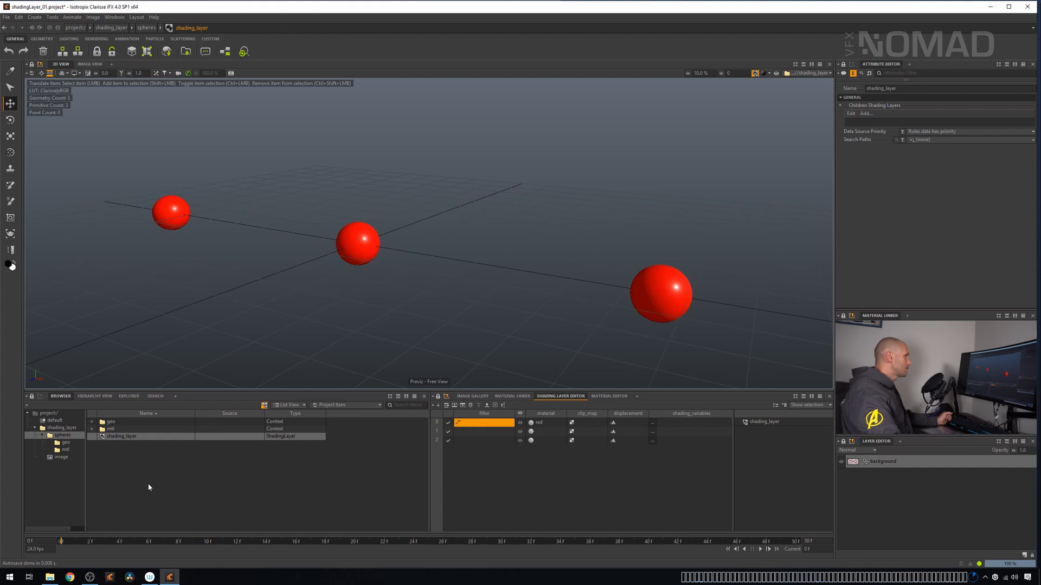
left_click(121, 436)
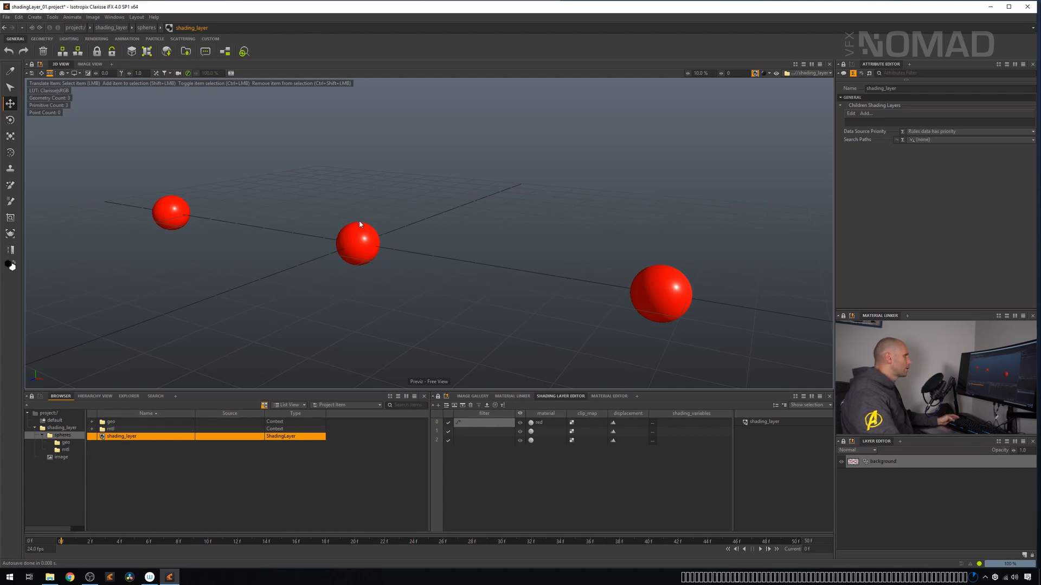
left_click(358, 242)
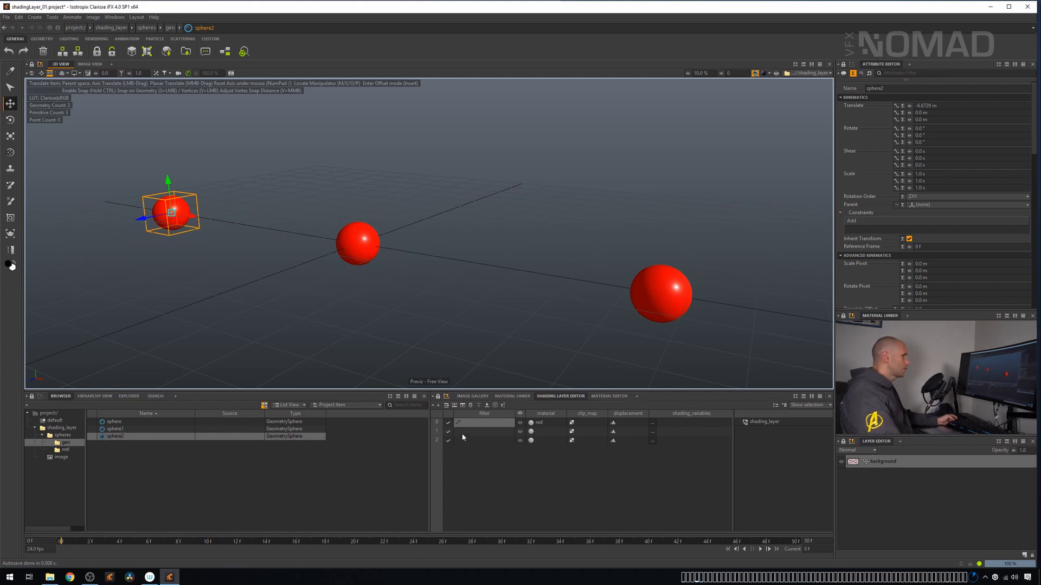
Give the second rule the filter /*sphere2* and assign it the blue material
double_click(483, 431)
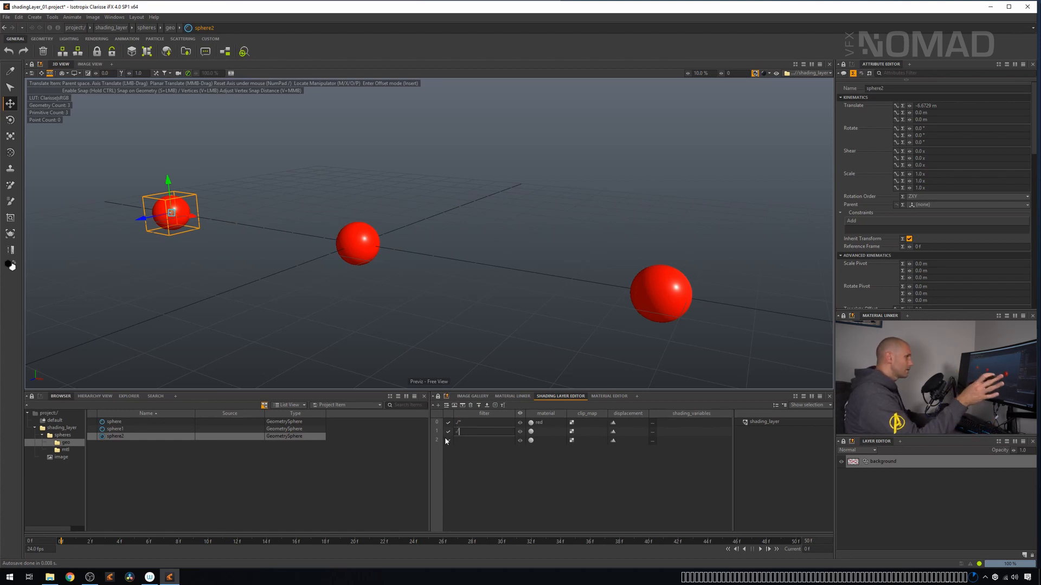
type("sh")
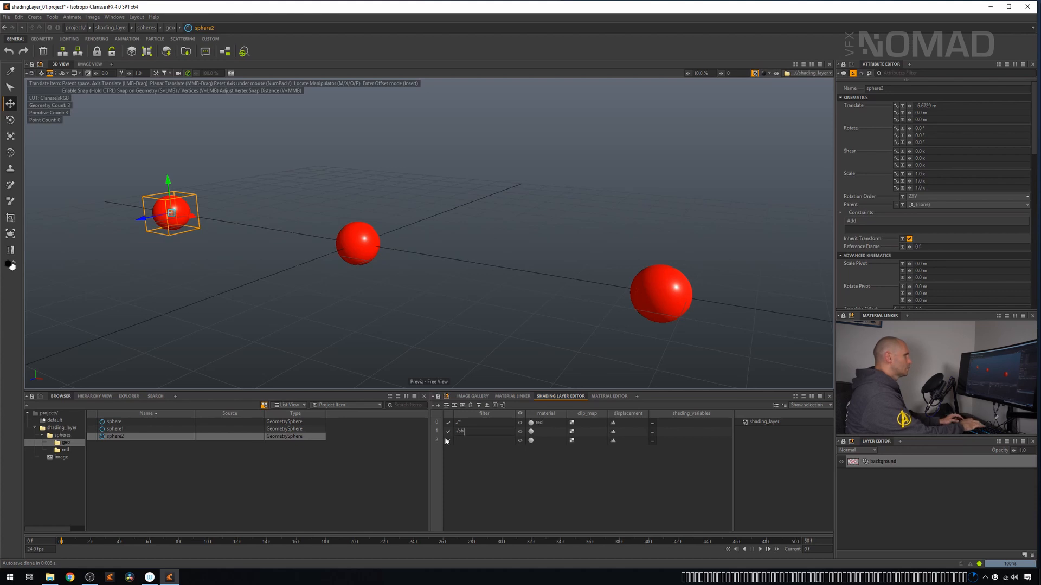
type("sphere2*")
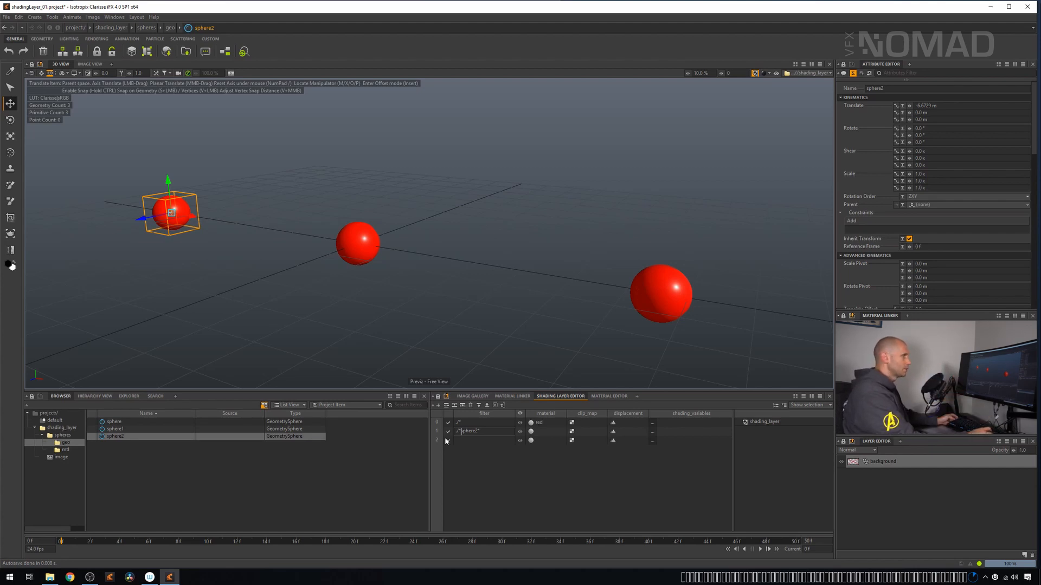
left_click(483, 431)
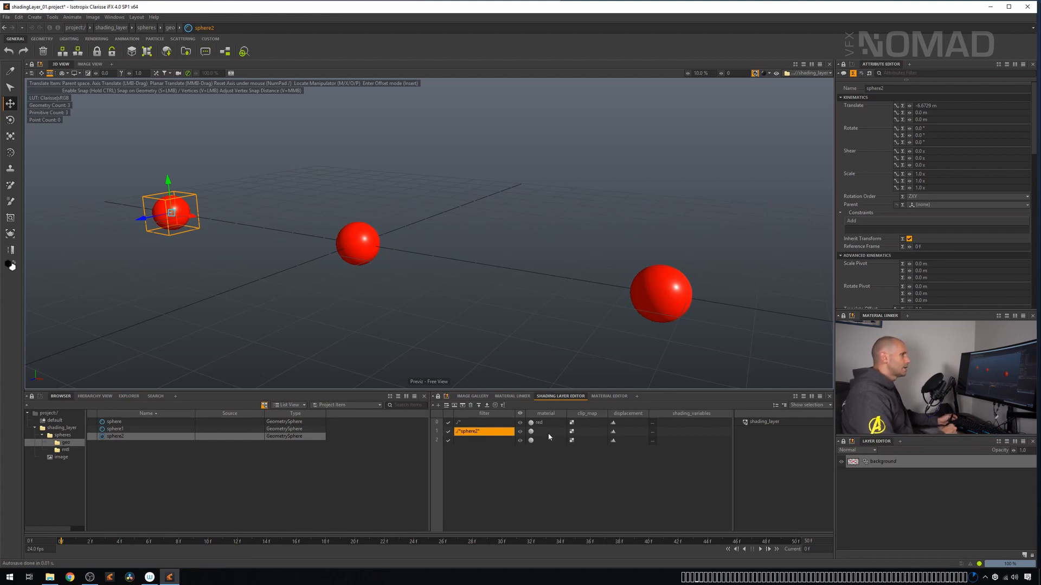
left_click(531, 433)
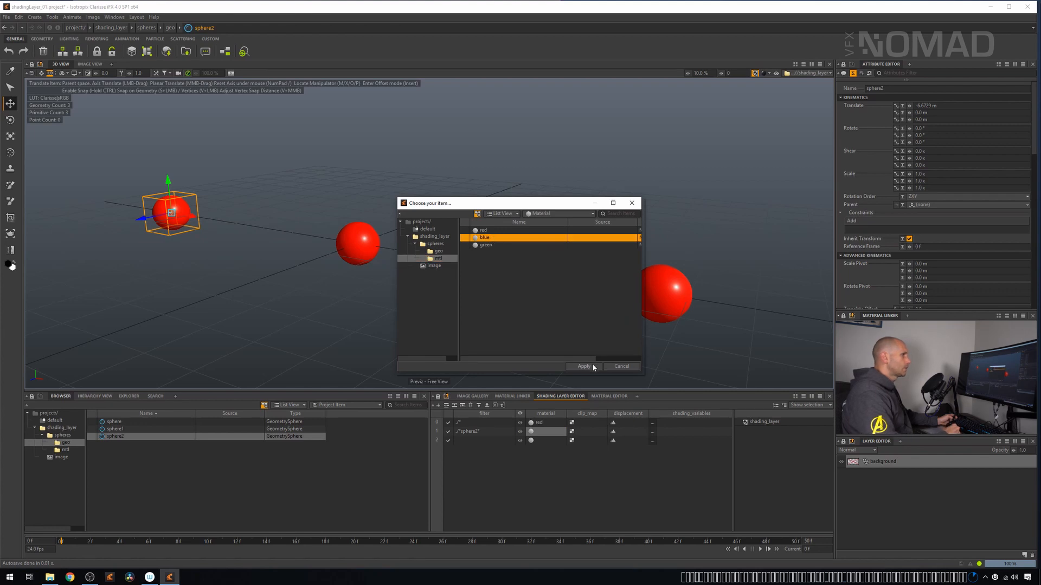
left_click(583, 365)
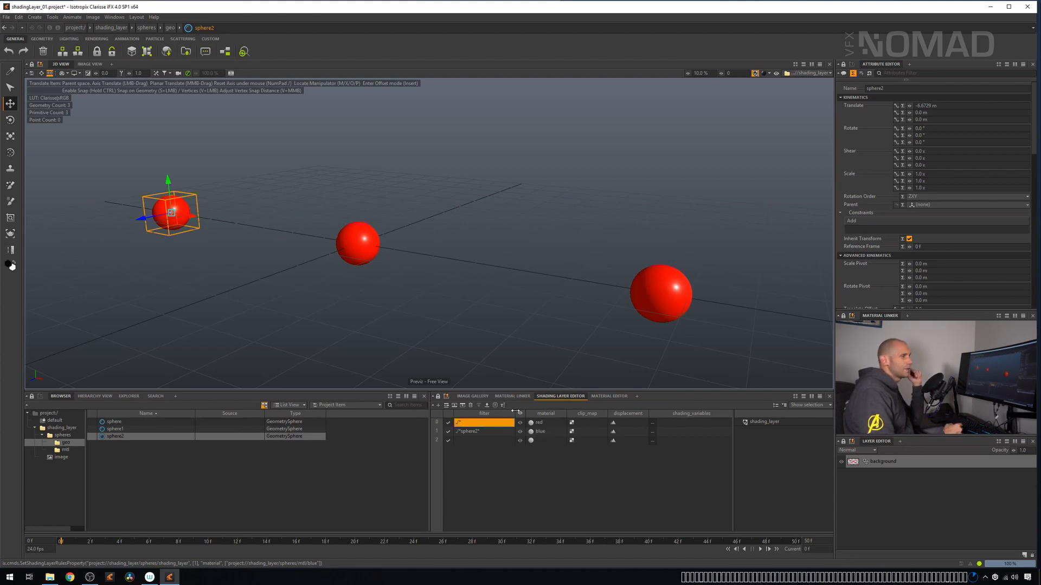
Move the /*sphere2* rule to the top so the left sphere turns blue
left_click(472, 431)
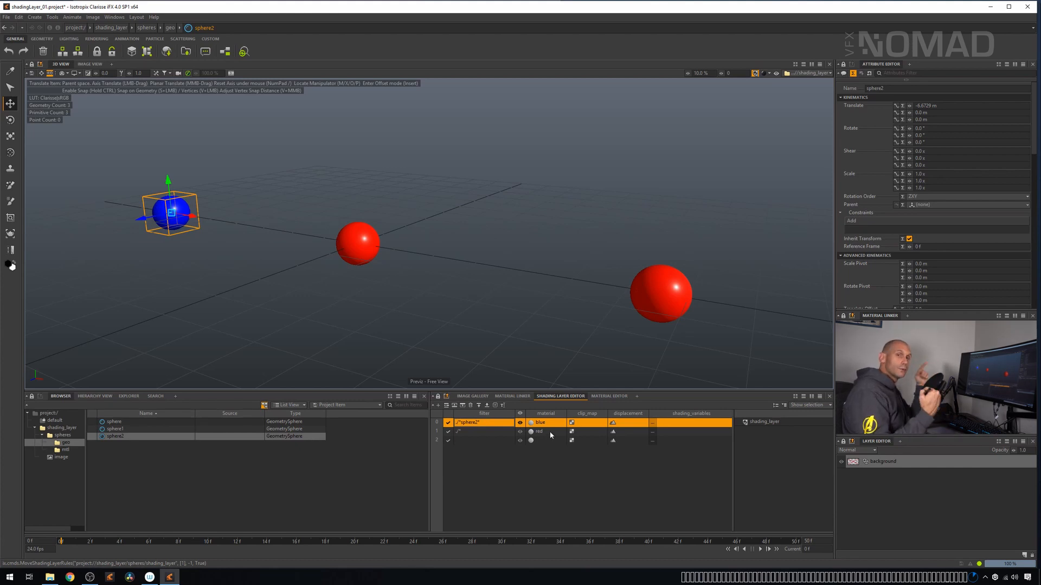
mouse_move(646, 332)
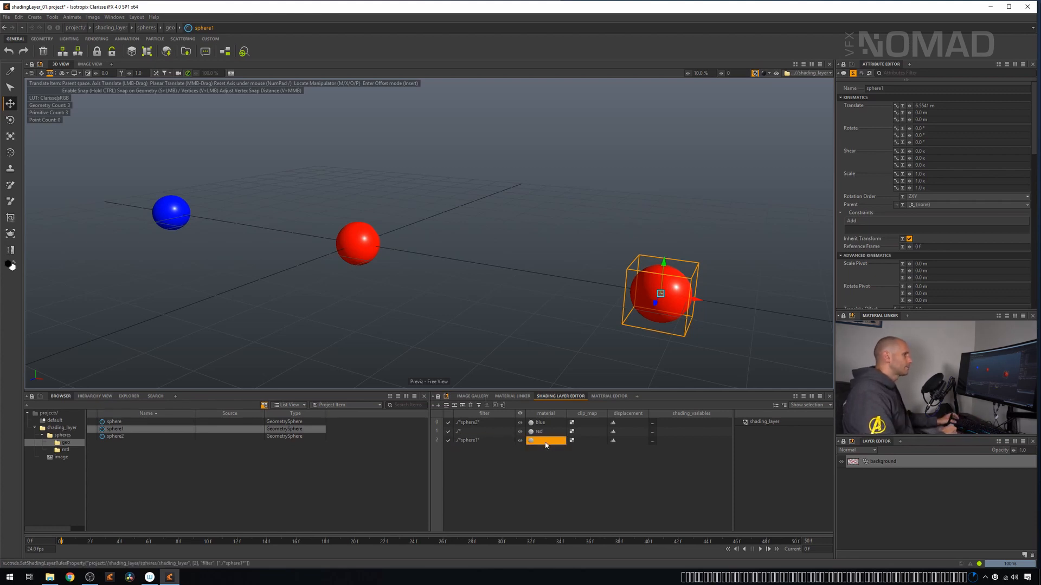
Assign the green material from the mtl folder to the /*sphere1* rule
left_click(546, 440)
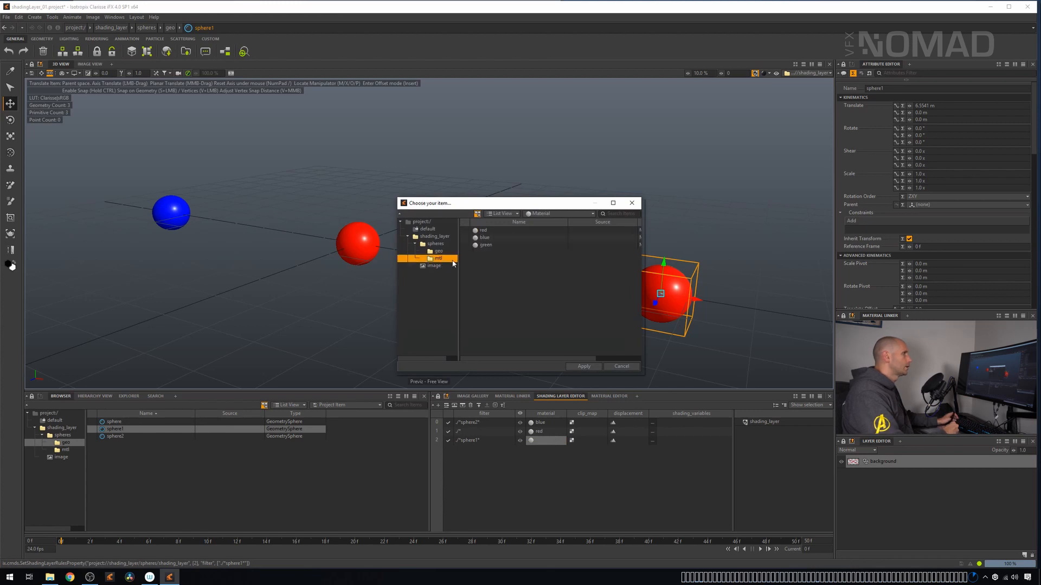
left_click(485, 245)
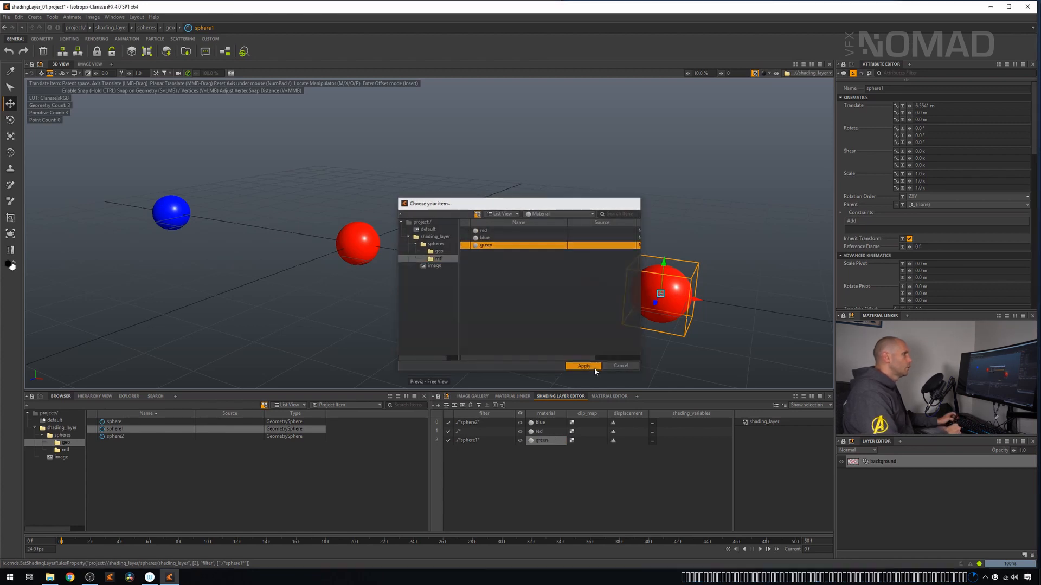
left_click(582, 365)
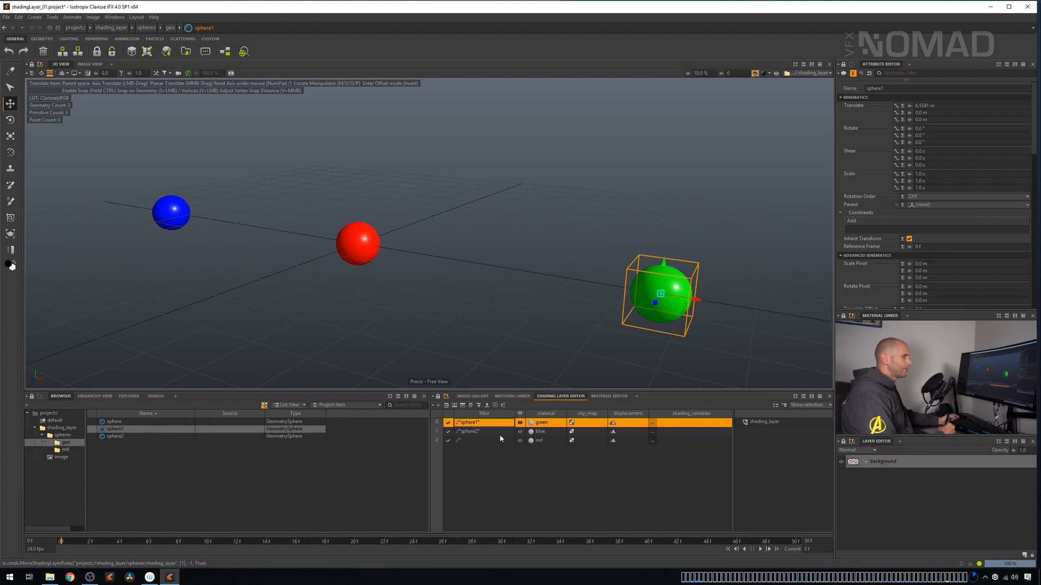
mouse_move(487, 348)
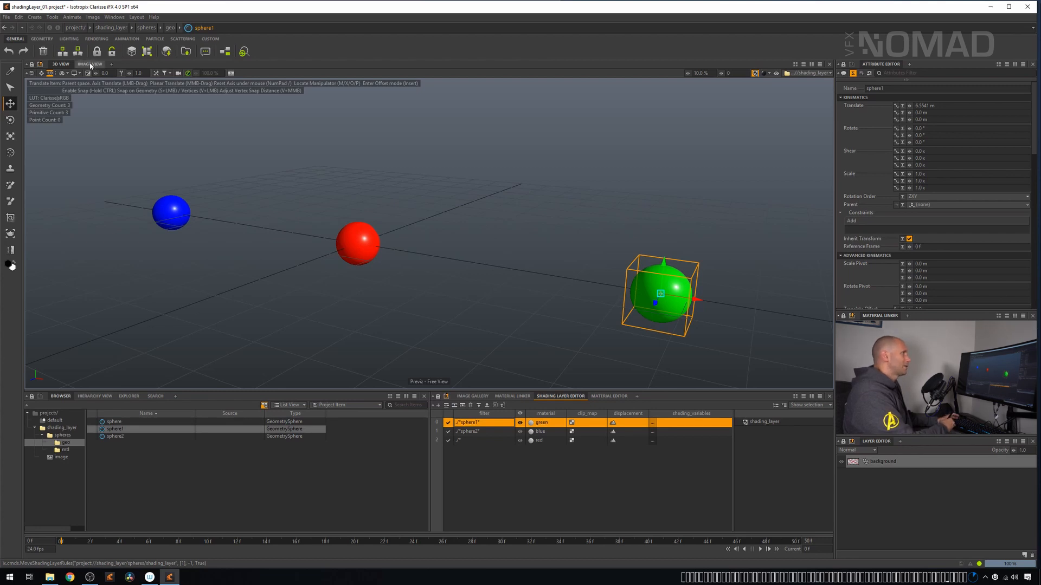
Set image.background's Shading Layer to spheres/shading_layer and view the render of blue, red and green spheres
left_click(90, 64)
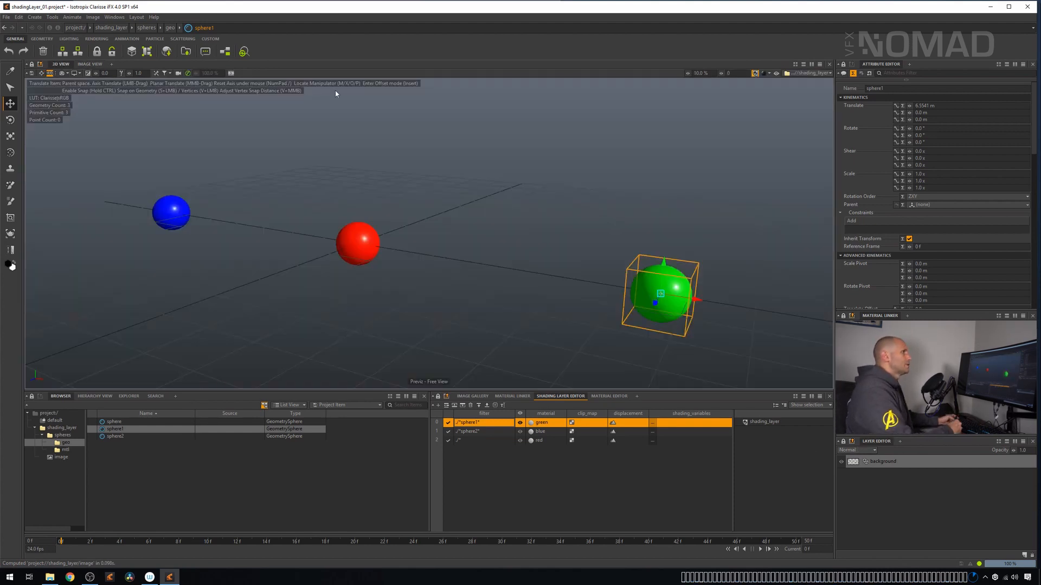
left_click(761, 72)
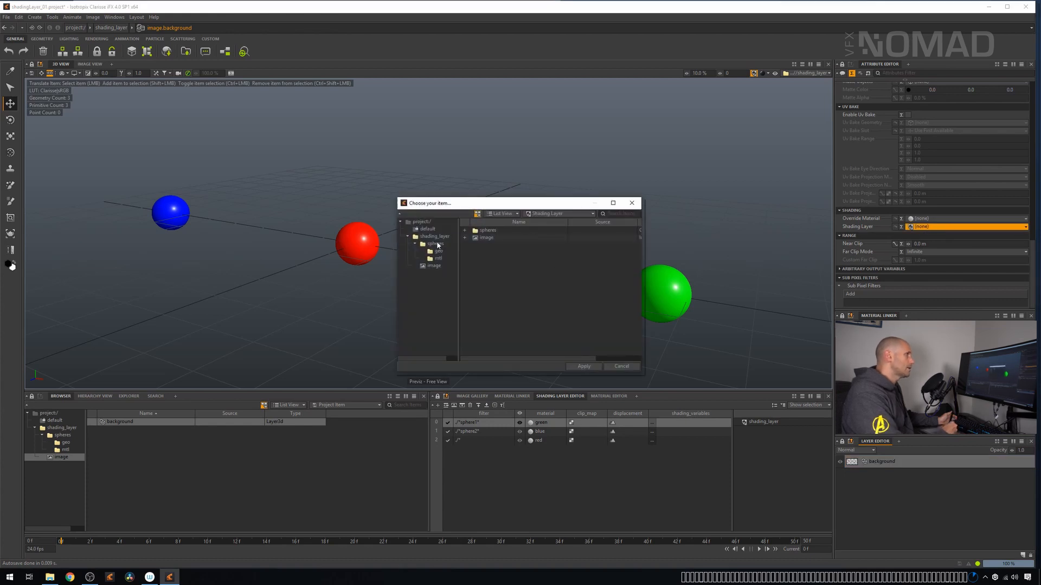
left_click(584, 365)
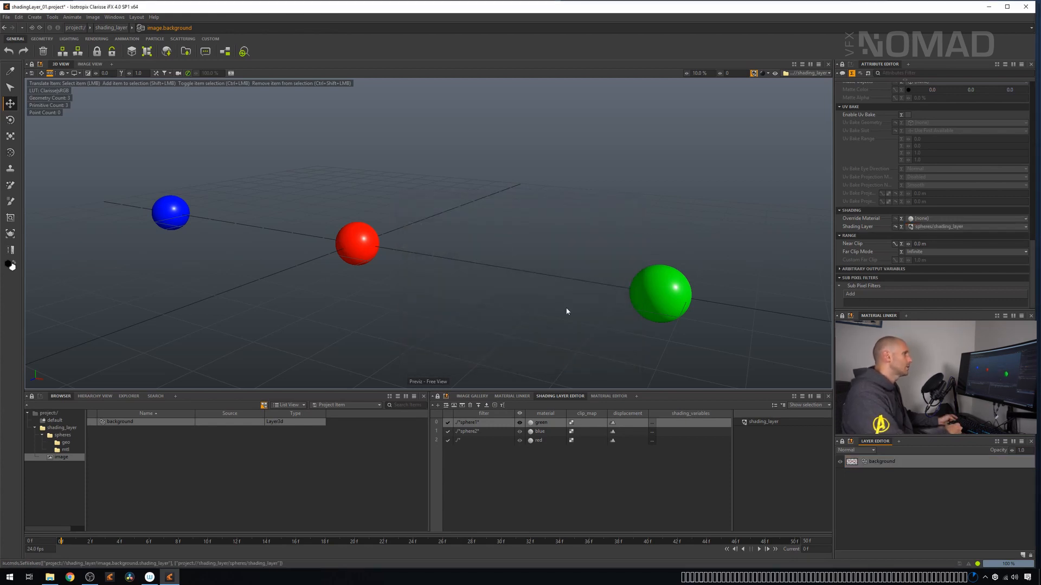
left_click(90, 64)
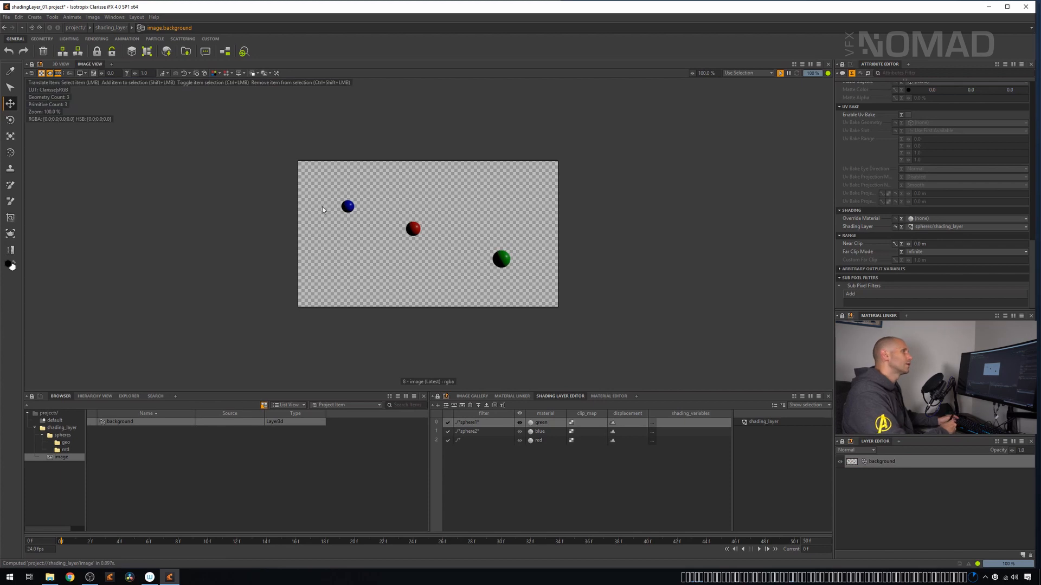
mouse_move(333, 168)
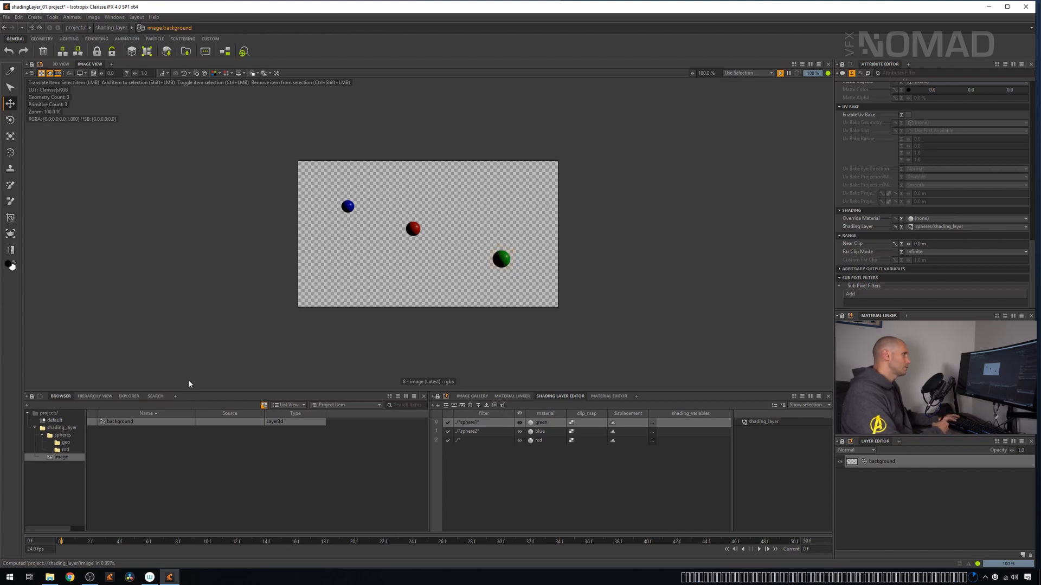
Rename the shading layer inside the spheres context to spheres_shl
left_click(61, 428)
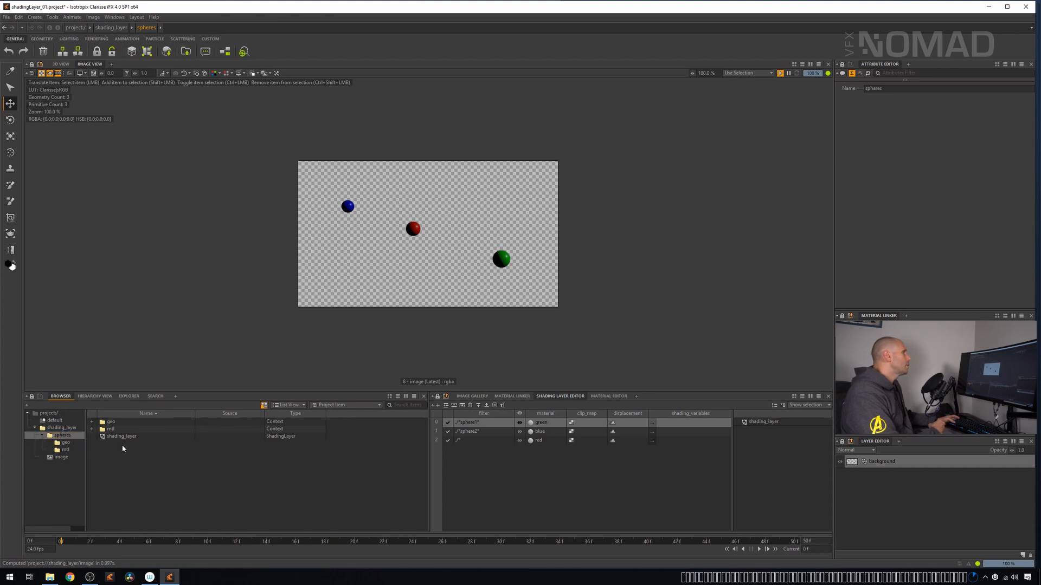
left_click(120, 436)
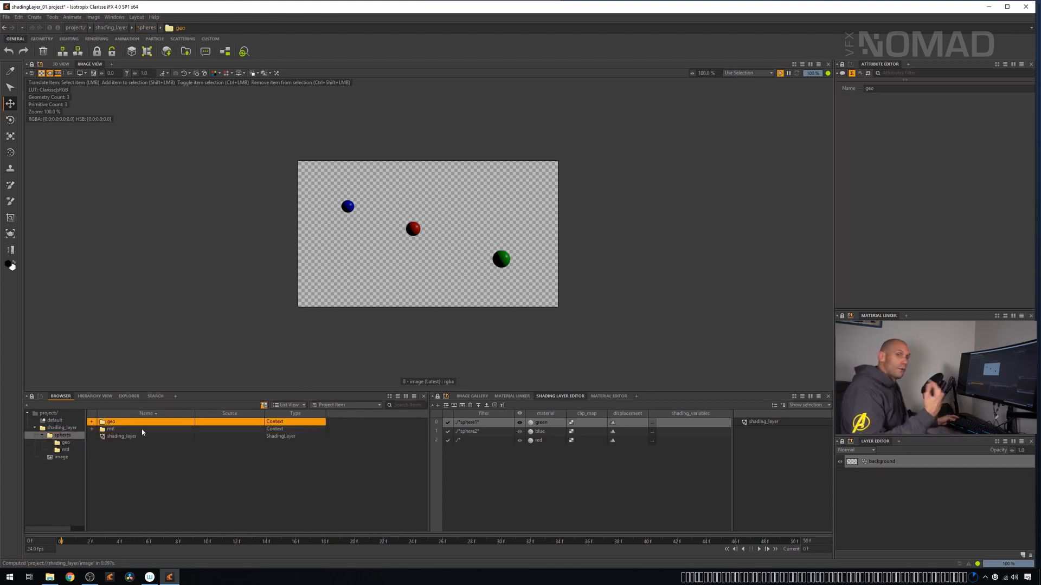
left_click(121, 436)
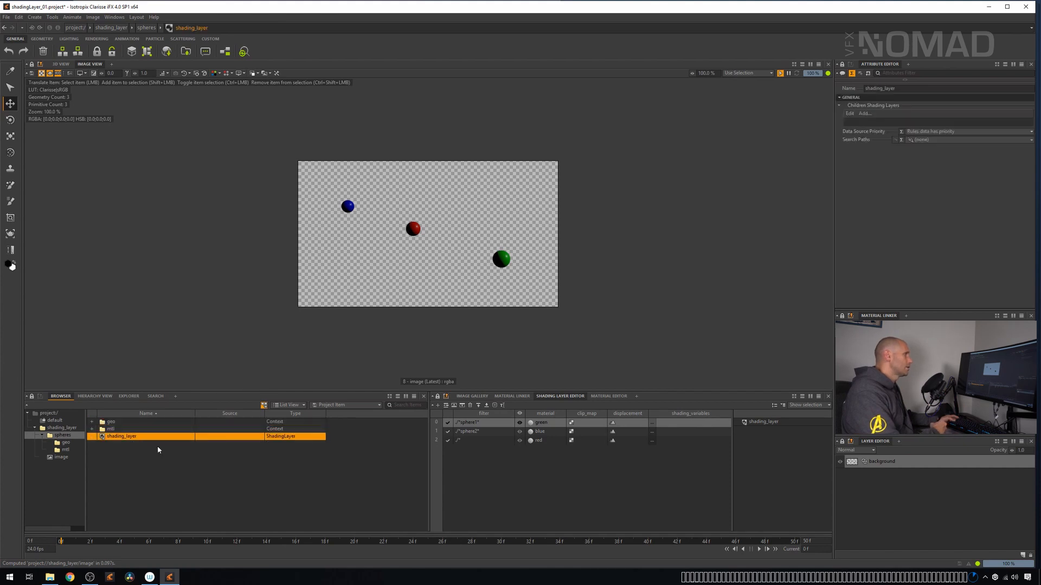
double_click(121, 435)
type("spheres_shl")
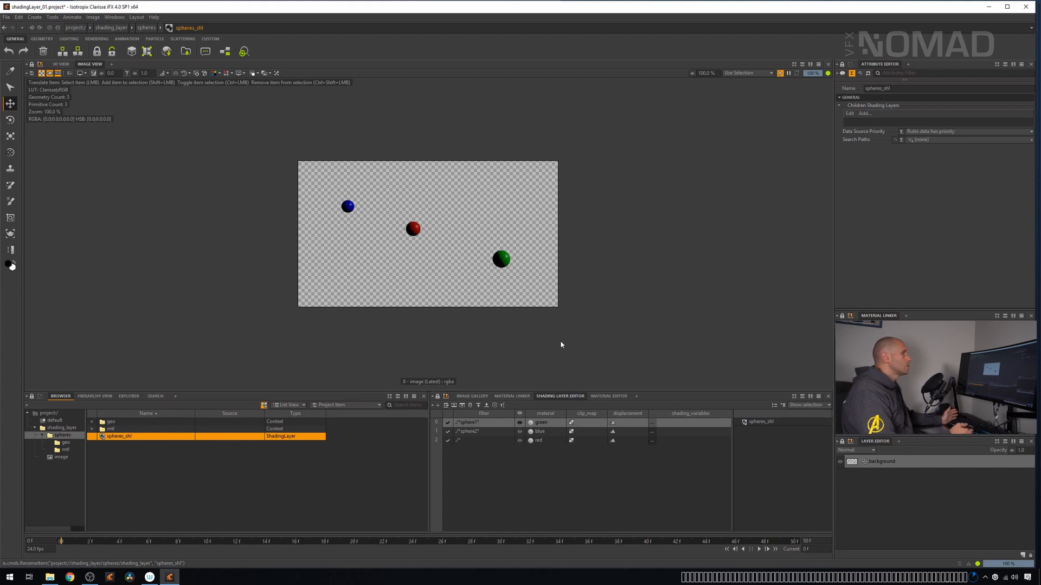
left_click(63, 428)
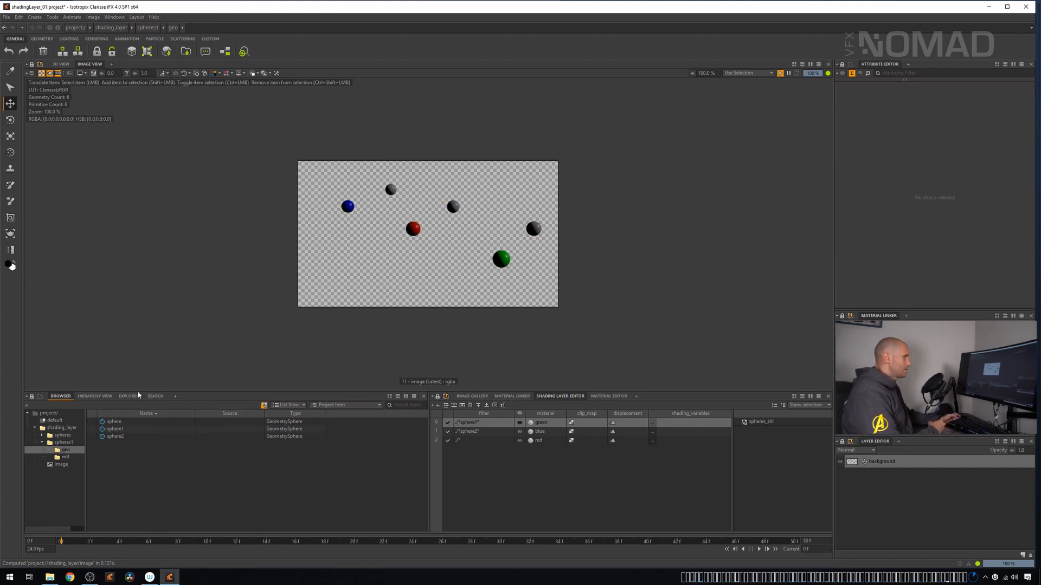
Set image.background's Shading Layer to the spheres1 copy of spheres_shl
left_click(118, 436)
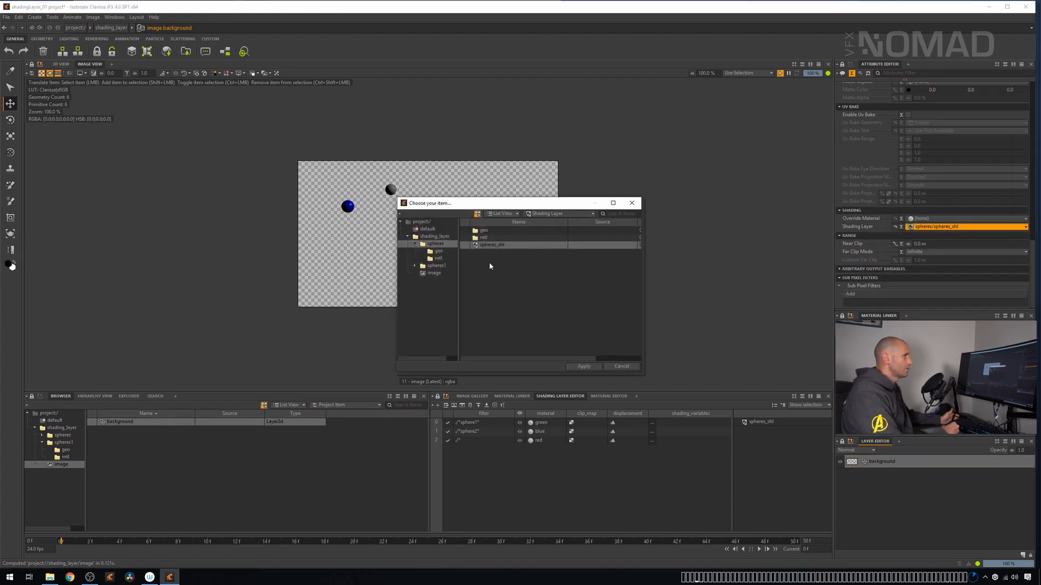
left_click(436, 266)
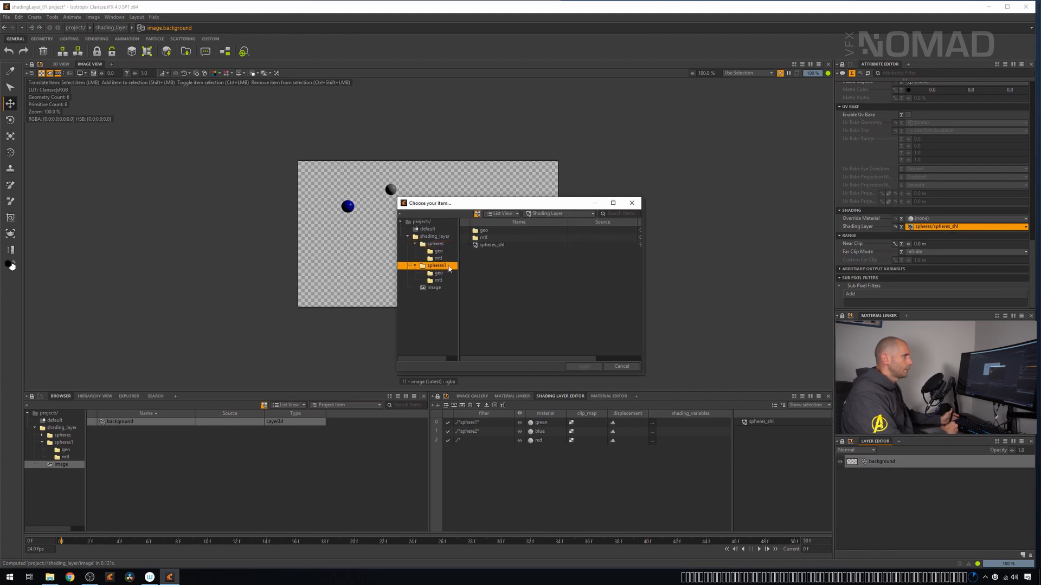
left_click(583, 366)
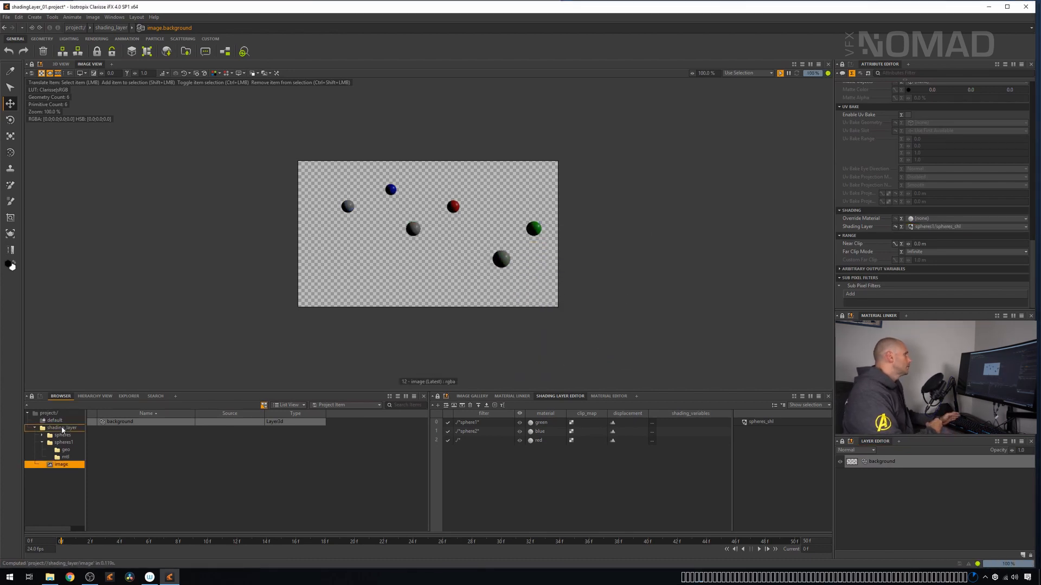
left_click(61, 427)
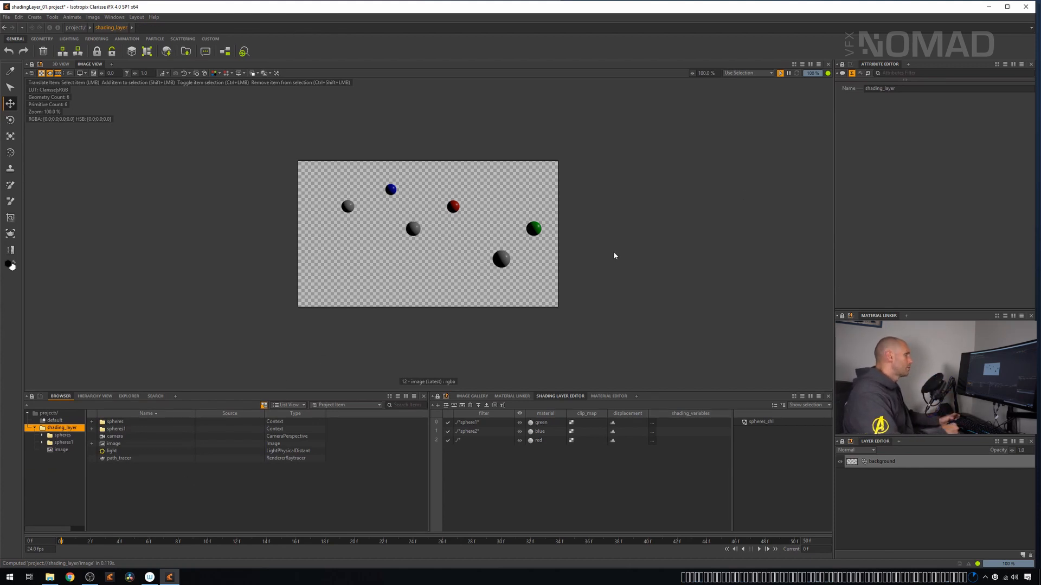
Create a new shading layer in the Browser and rename it master_shl
right_click(59, 427)
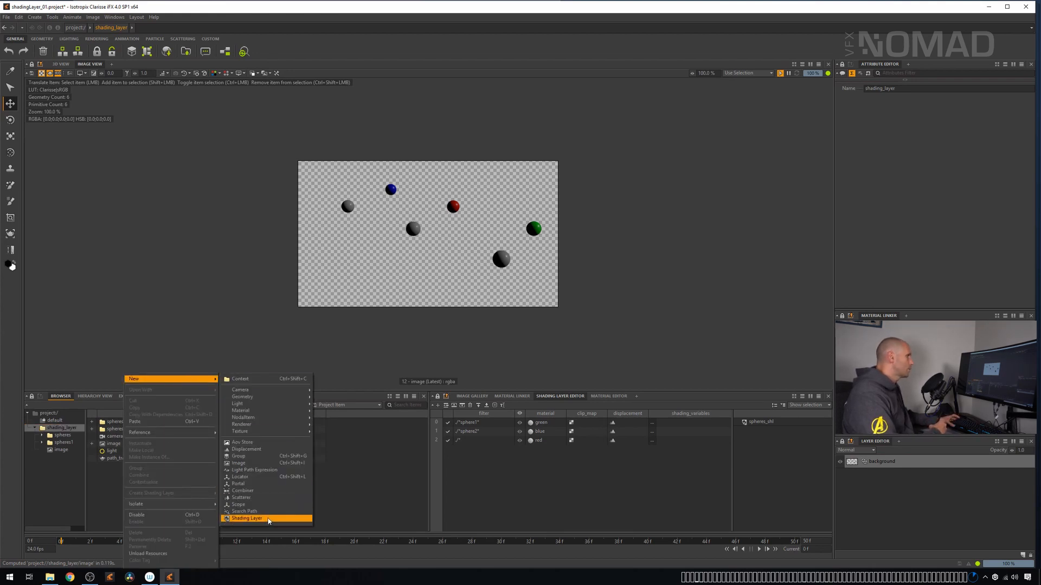
left_click(246, 518)
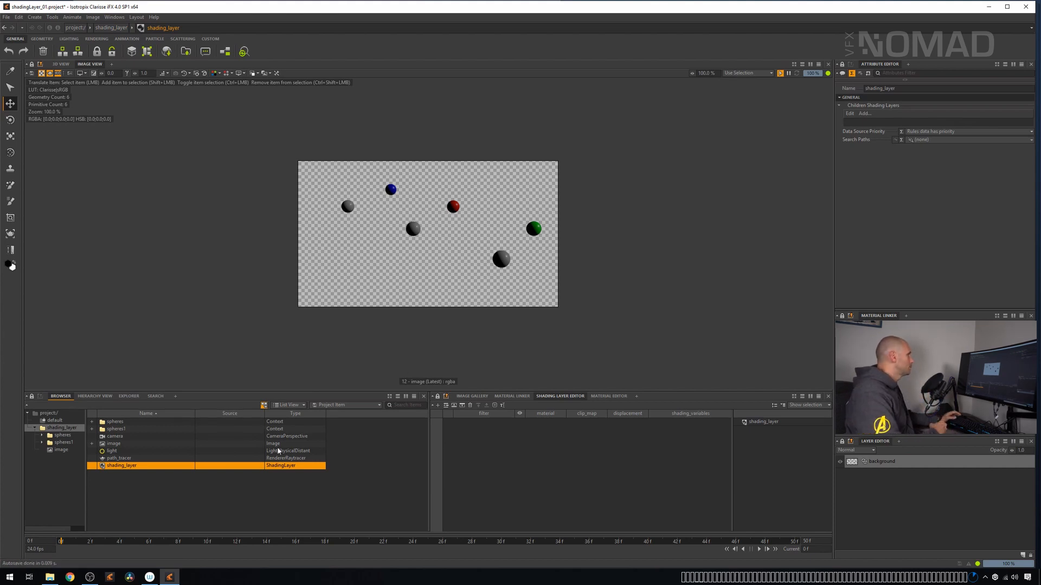
double_click(122, 465)
type("master_shl")
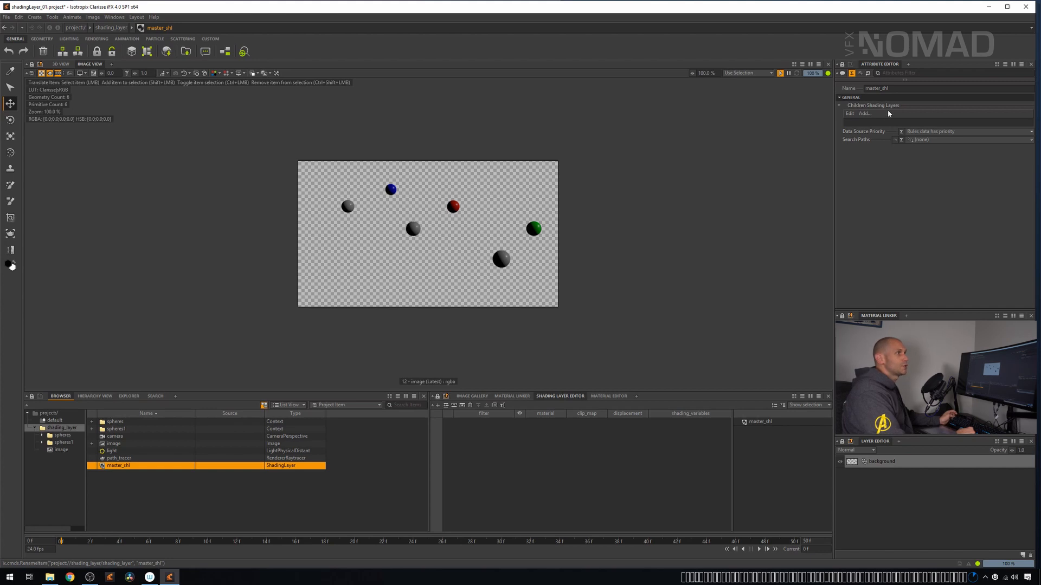
Add spheres_shl as a child shading layer of master_shl
left_click(864, 113)
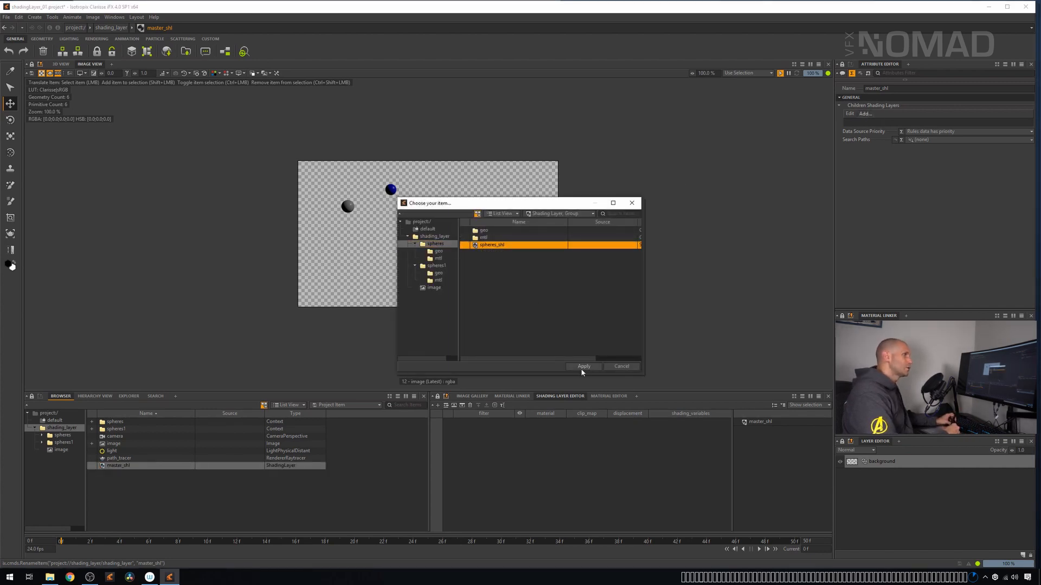
left_click(583, 367)
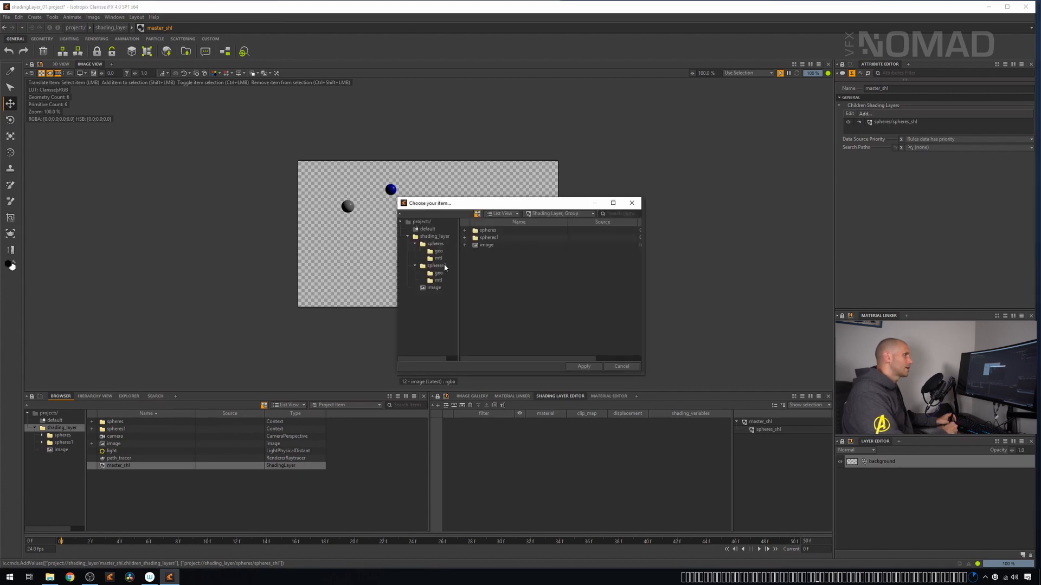
left_click(582, 366)
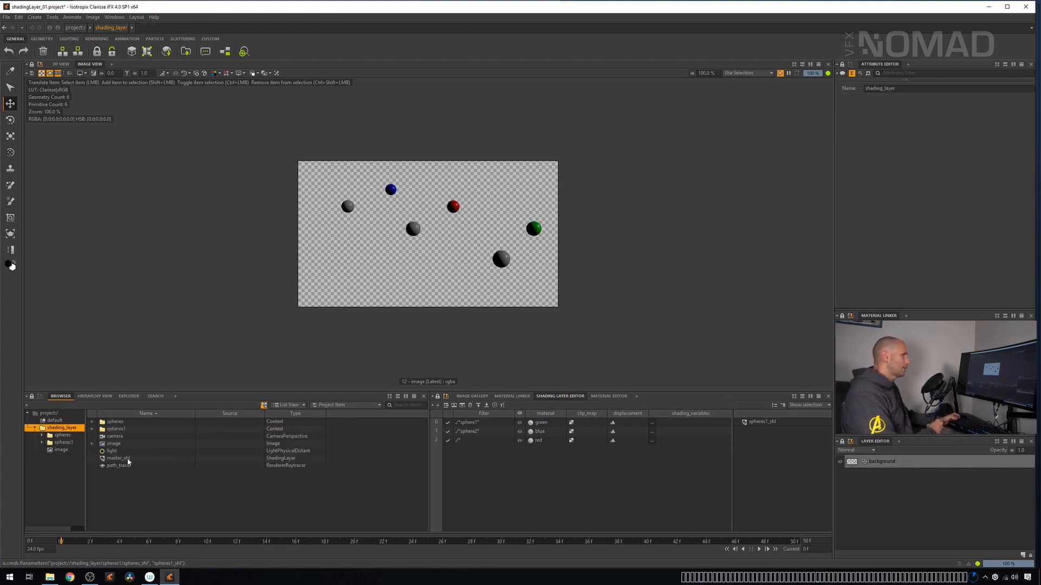
Add spheres1_shl as a second child of master_shl and return to the 3D view
left_click(118, 457)
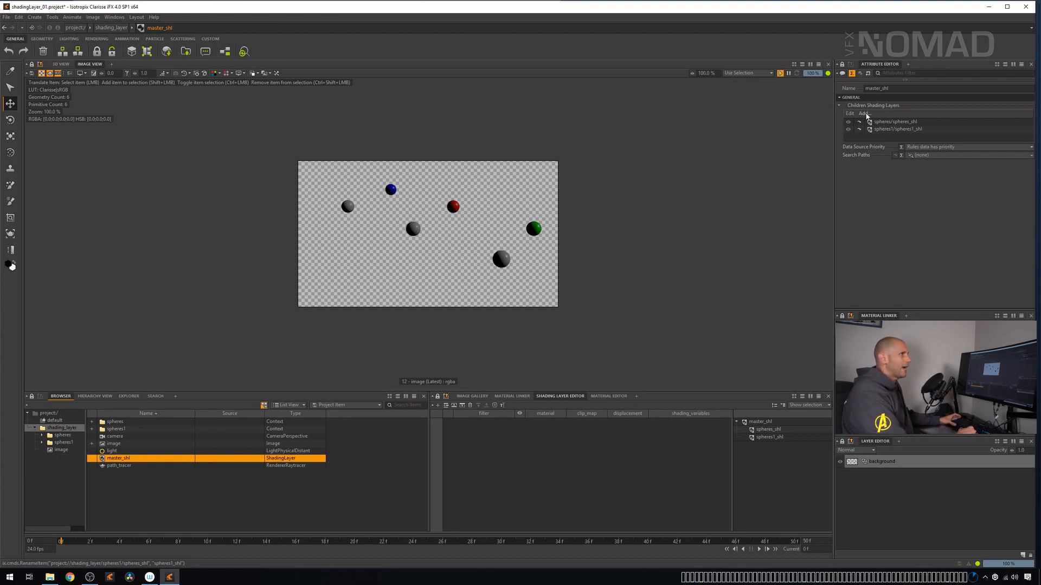
left_click(864, 113)
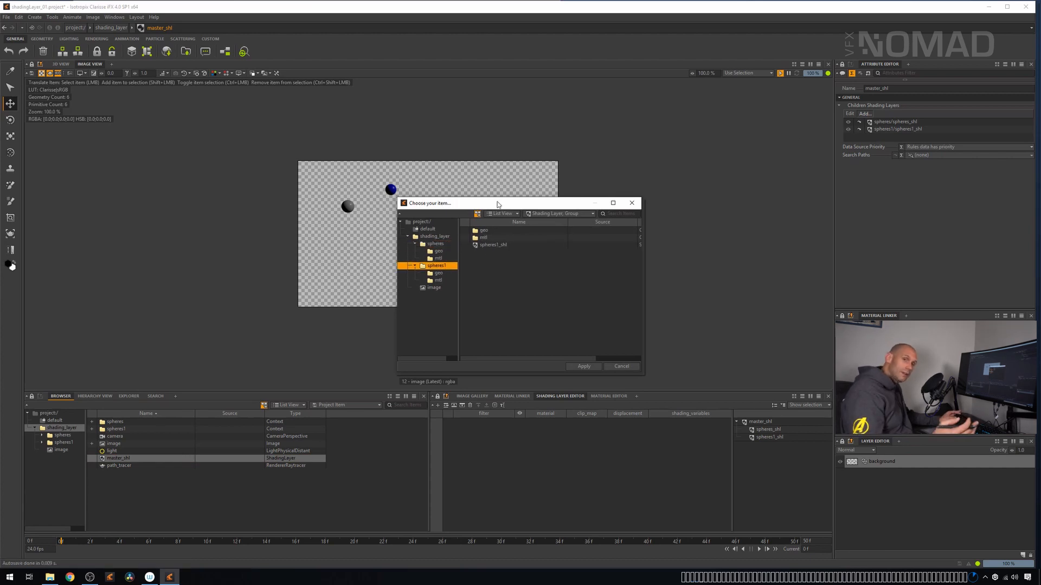
mouse_move(681, 215)
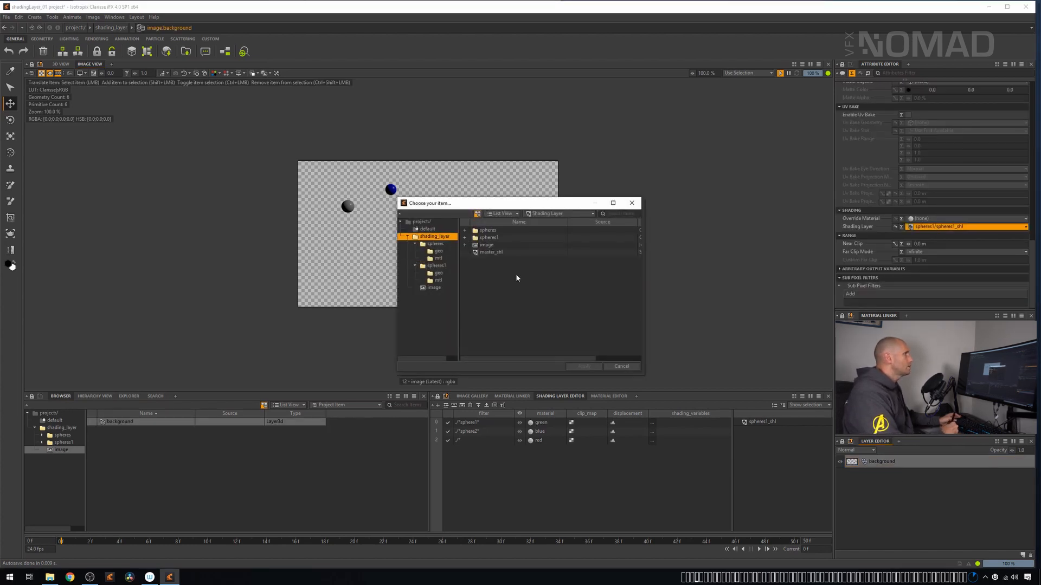
left_click(583, 365)
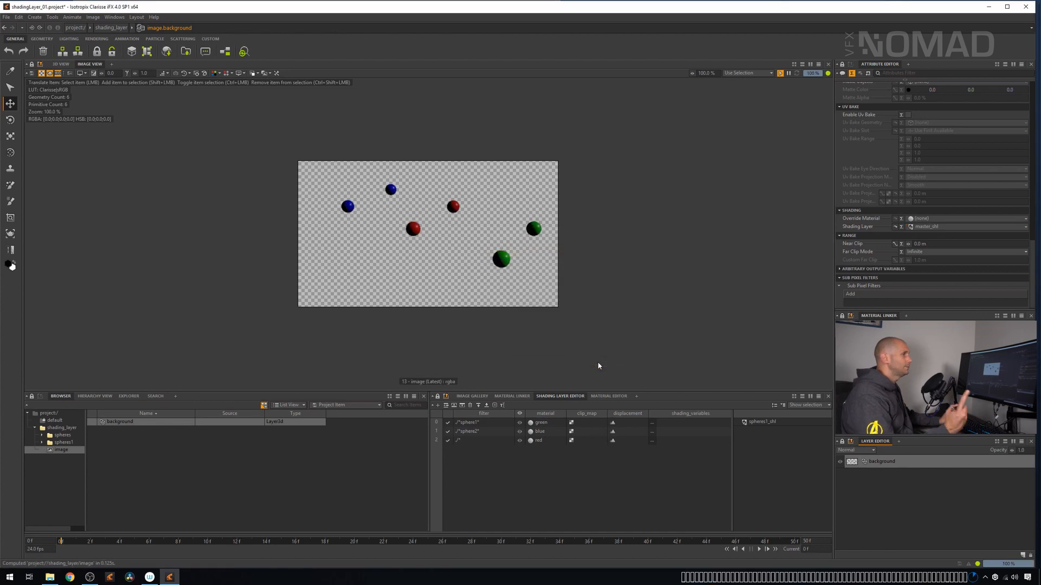
left_click(60, 64)
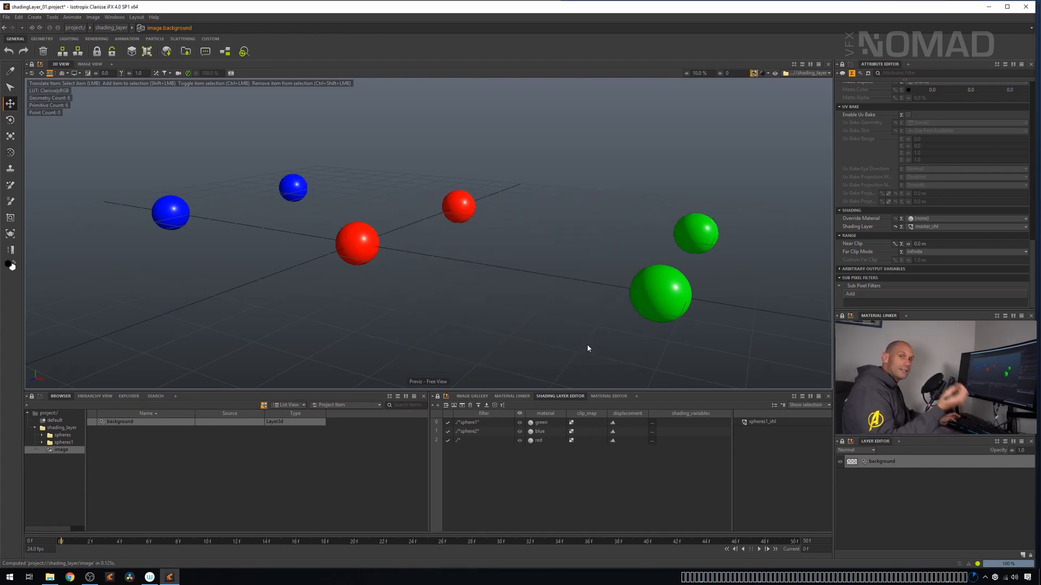
mouse_move(75, 412)
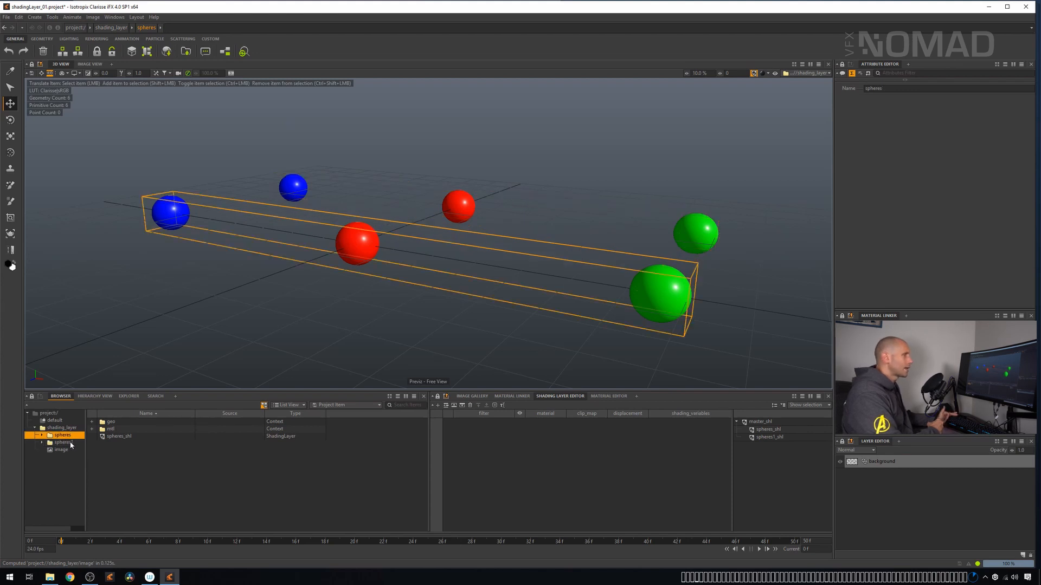
Inspect master_shl's child layers, then browse into the spheres1 context
left_click(63, 443)
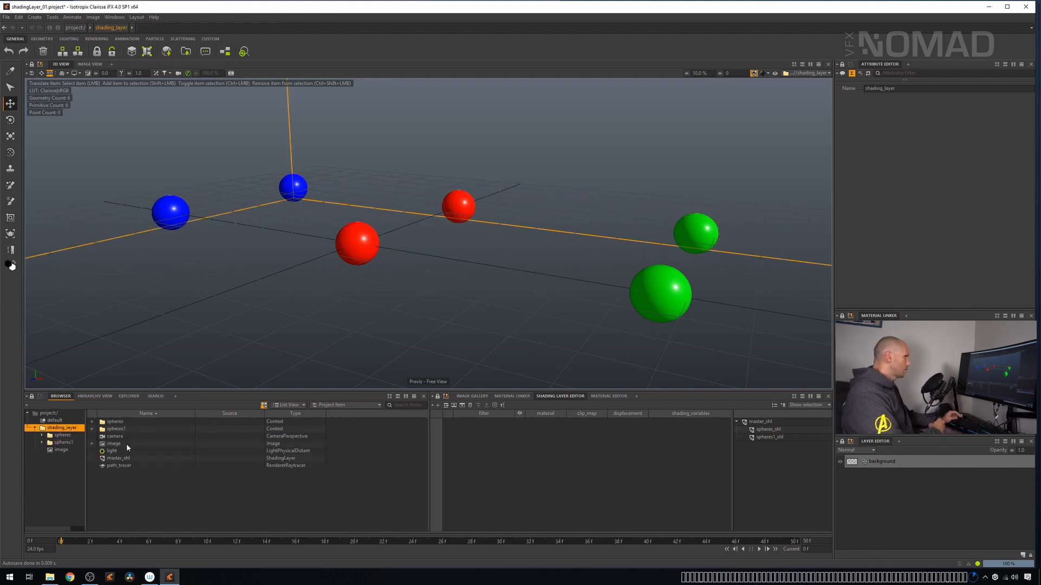
left_click(118, 457)
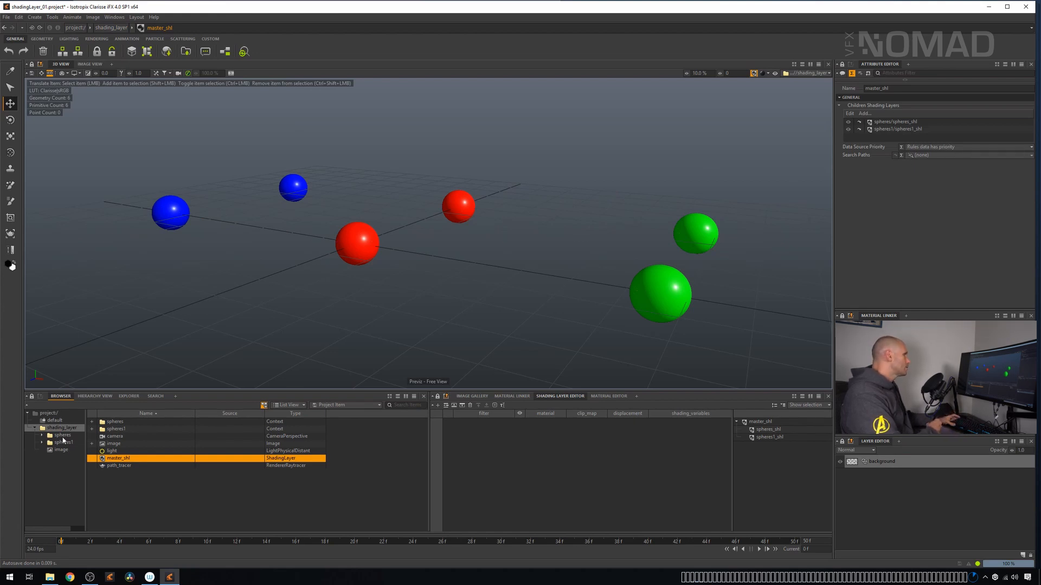
left_click(64, 442)
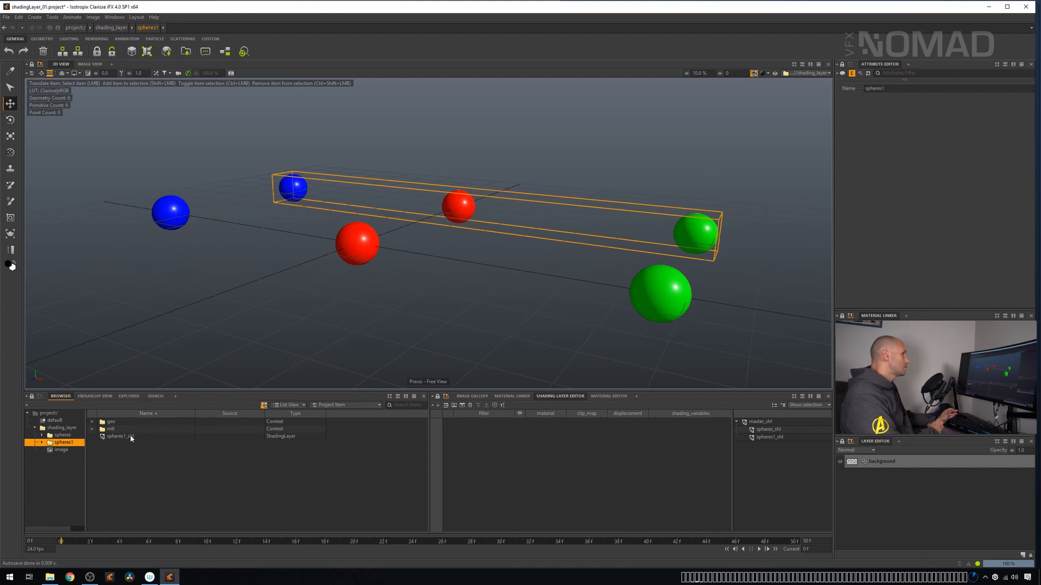
Move the catch-all red rule to the top of spheres1_shl's rules
left_click(119, 436)
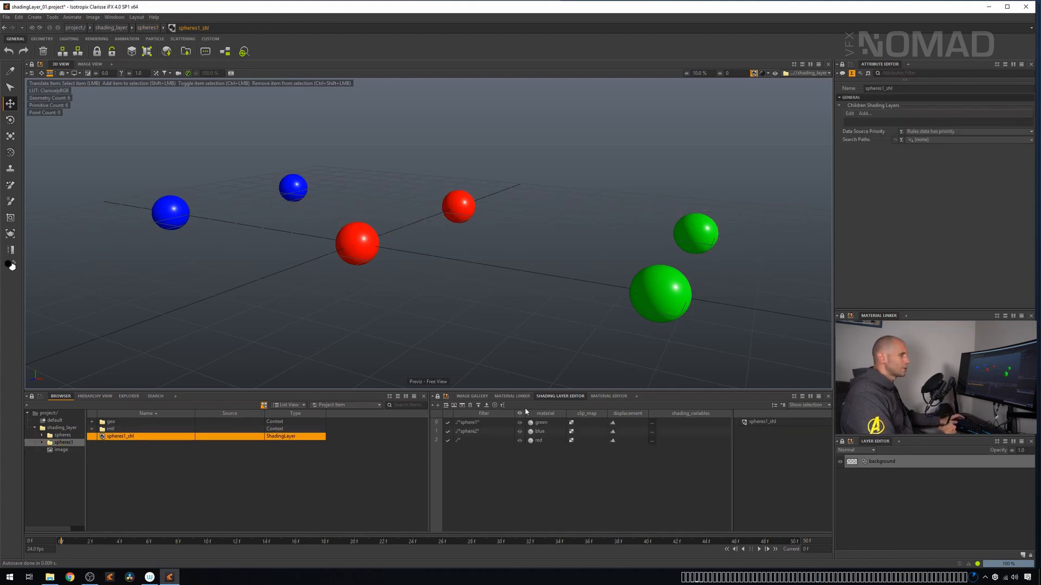
left_click(469, 423)
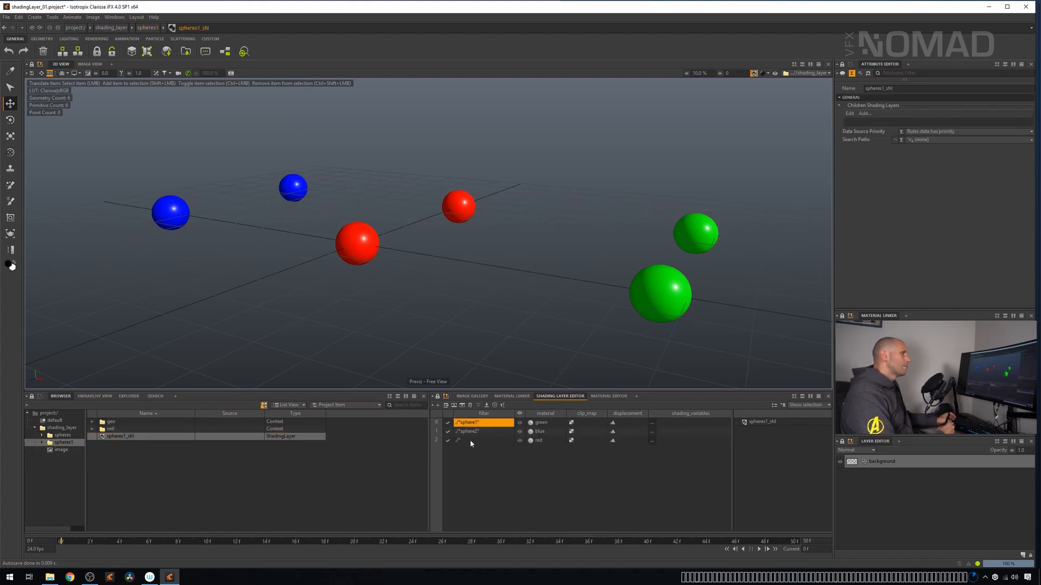
left_click(468, 440)
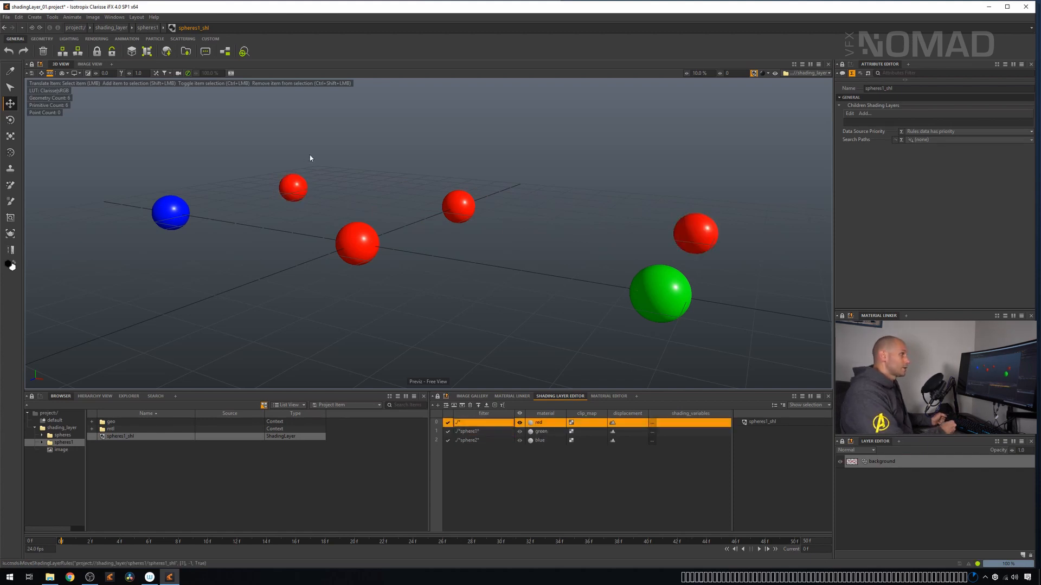
mouse_move(376, 126)
type("sphere*")
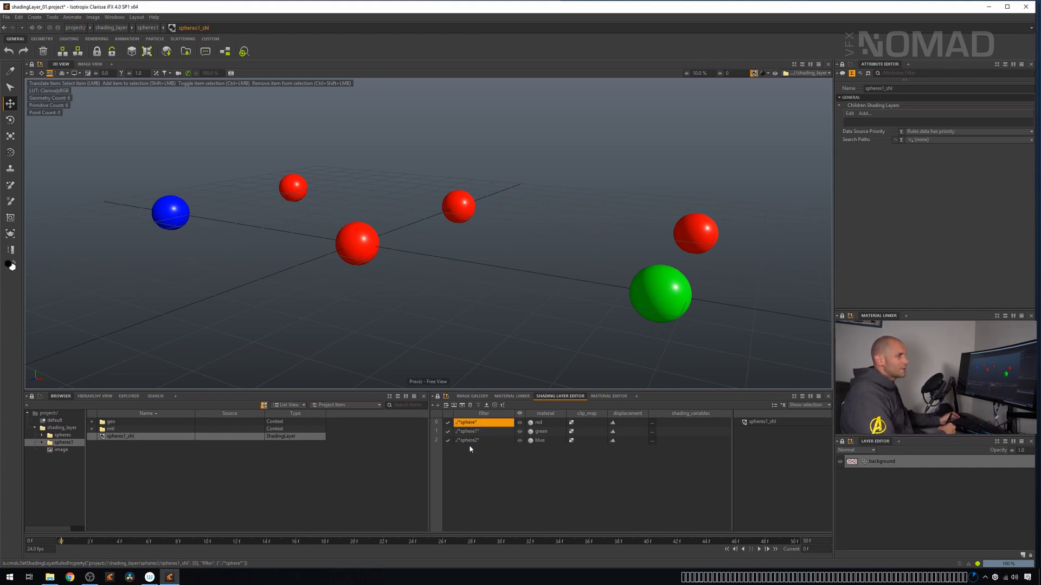
Set the three rule filters to */sphere, */sphere1 and */sphere2
double_click(484, 423)
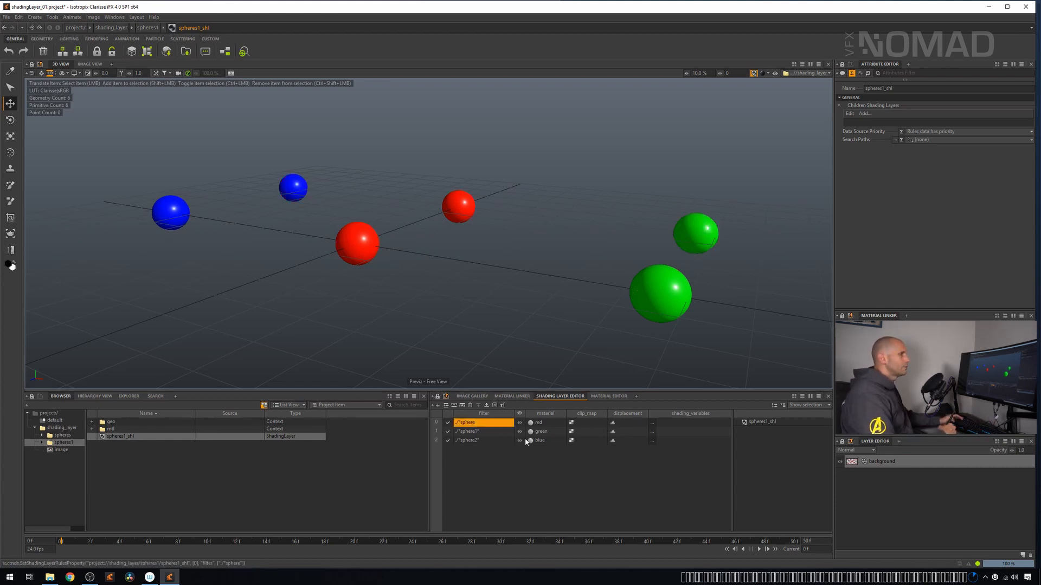
left_click(468, 431)
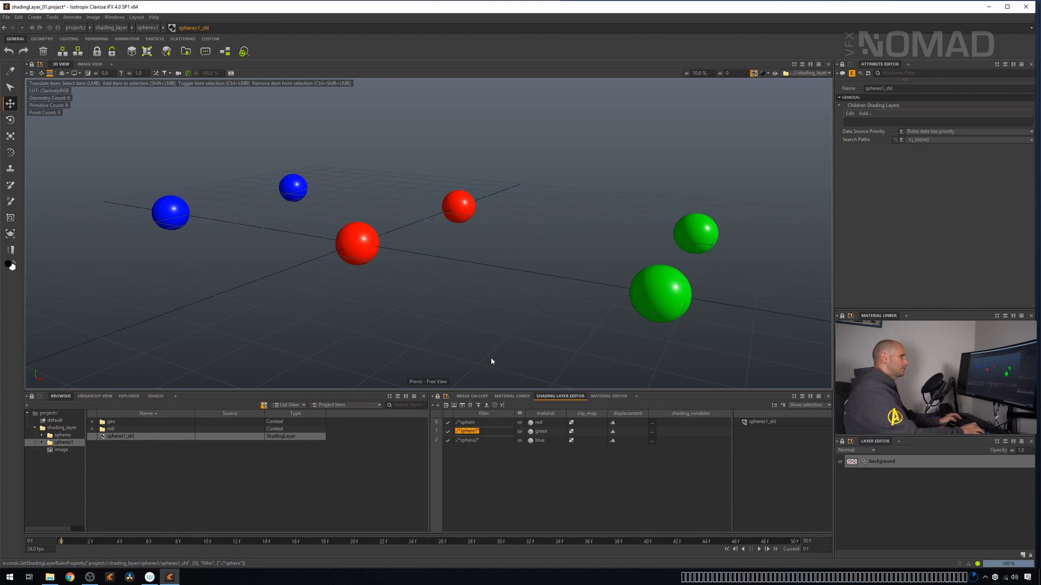
left_click(482, 432)
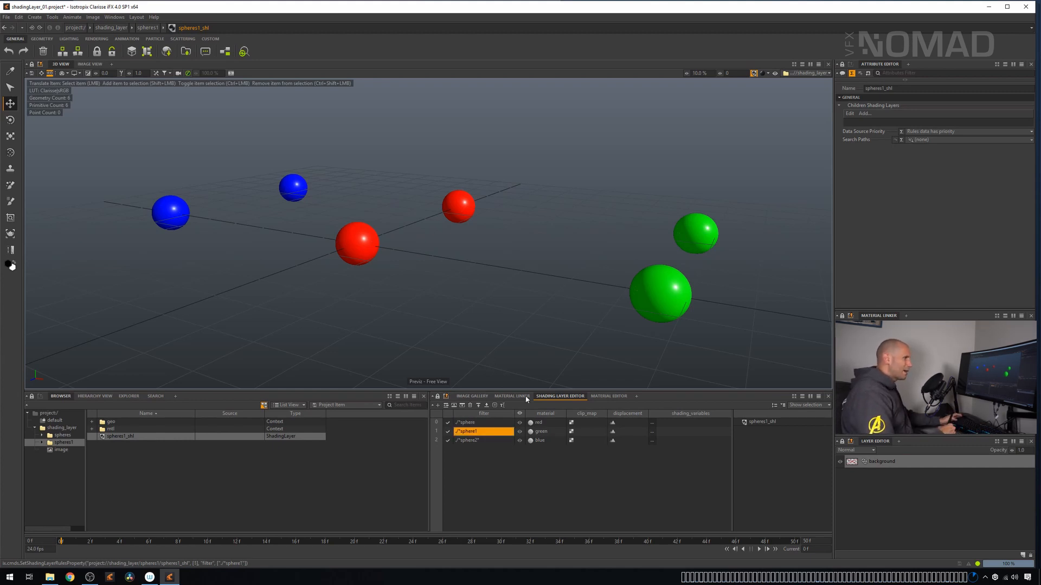
left_click(466, 440)
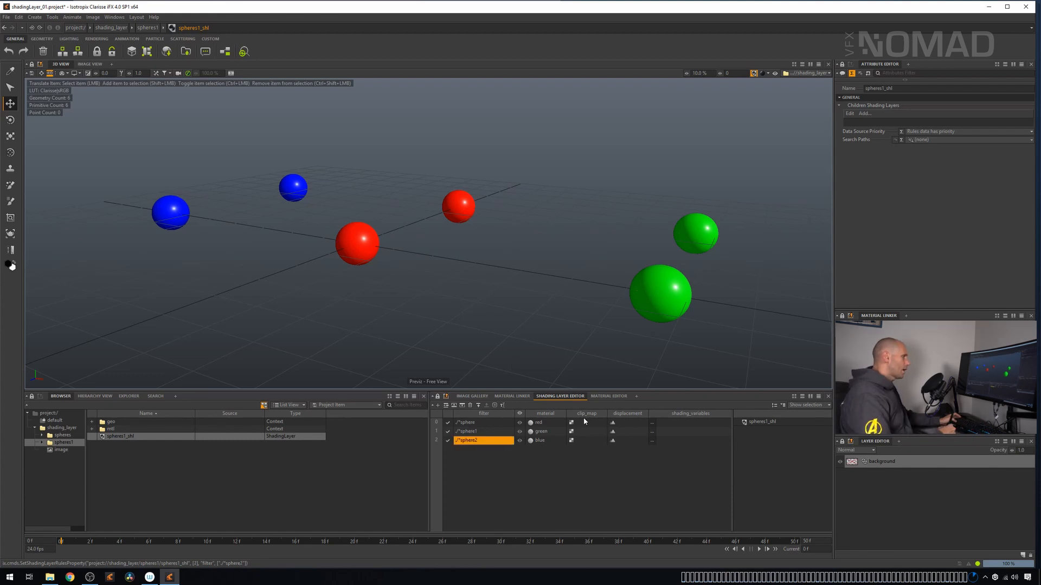
Assign green to the */sphere2 rule and blue to the */sphere1 rule
left_click(570, 440)
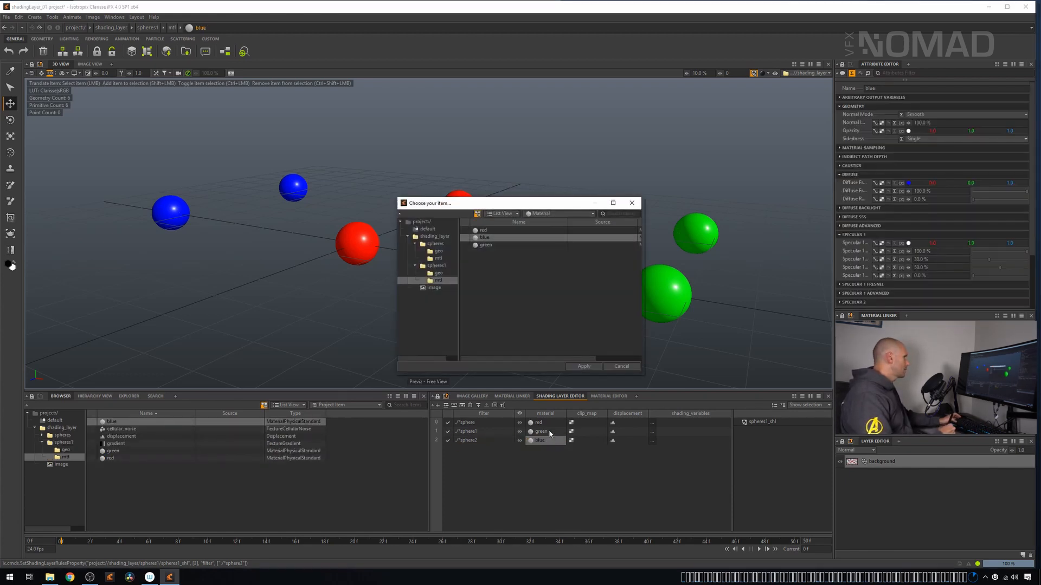
left_click(486, 244)
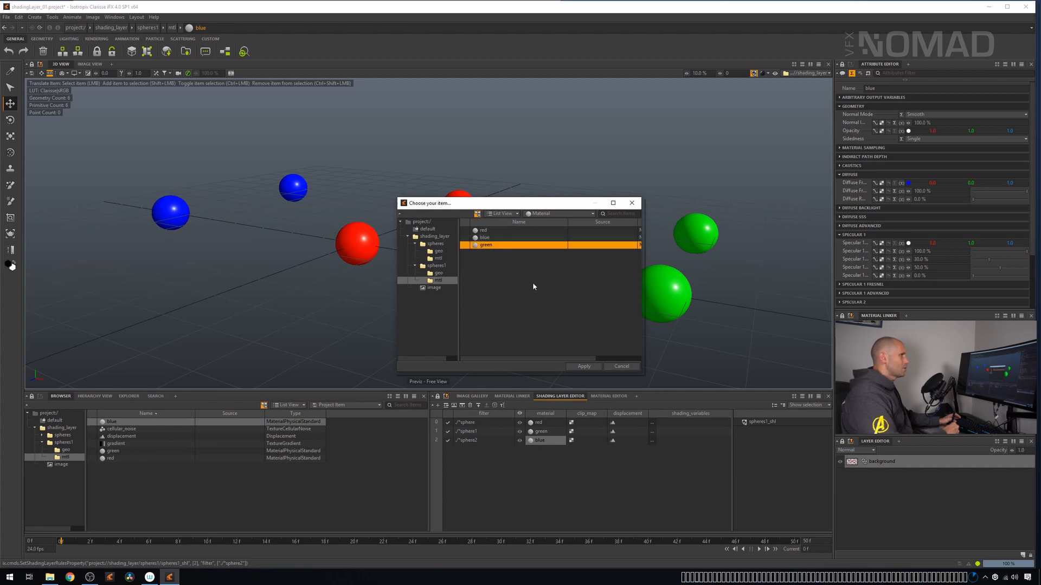
left_click(582, 365)
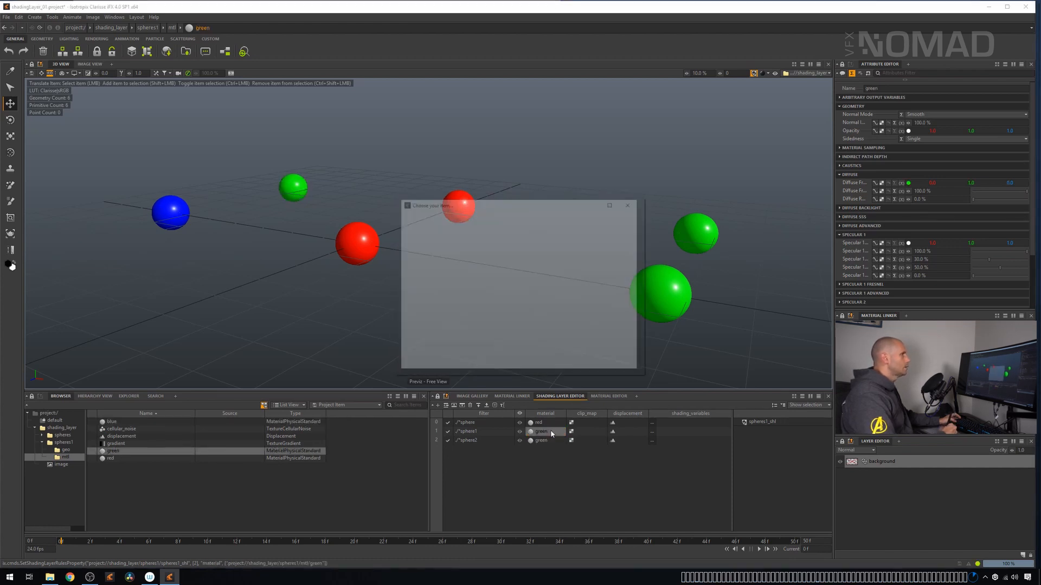
left_click(485, 237)
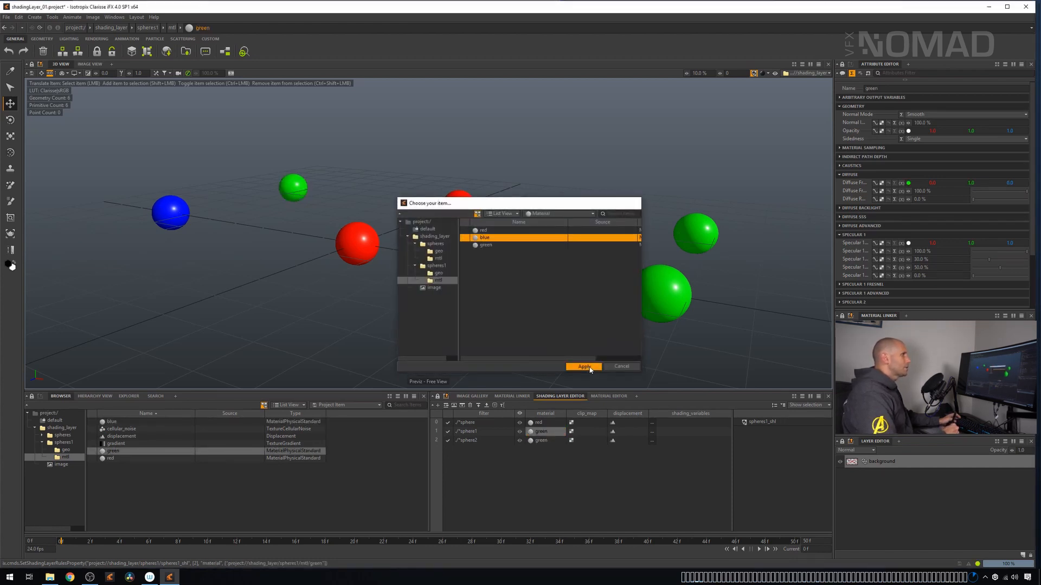
left_click(583, 367)
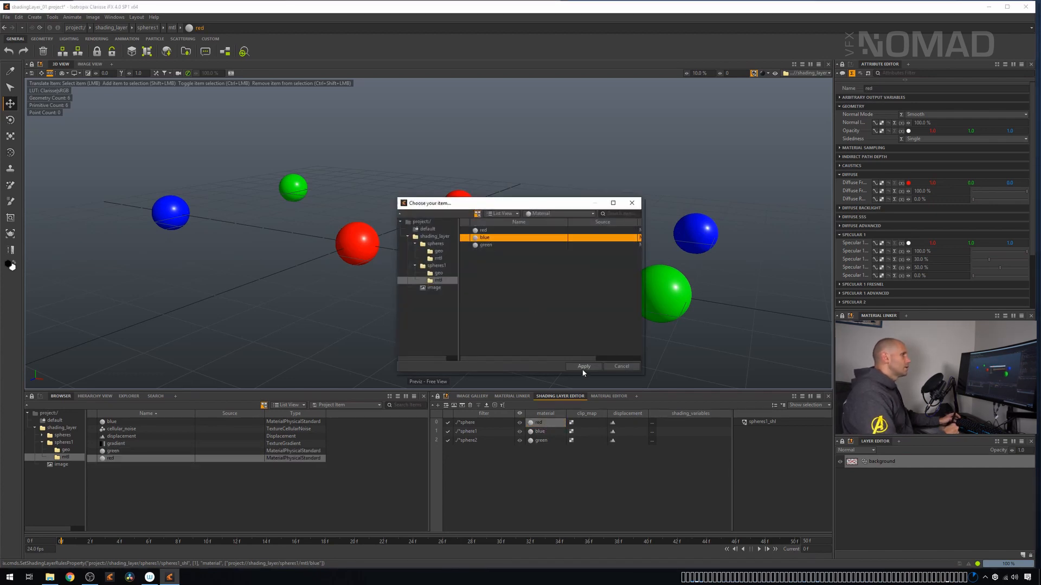
left_click(583, 365)
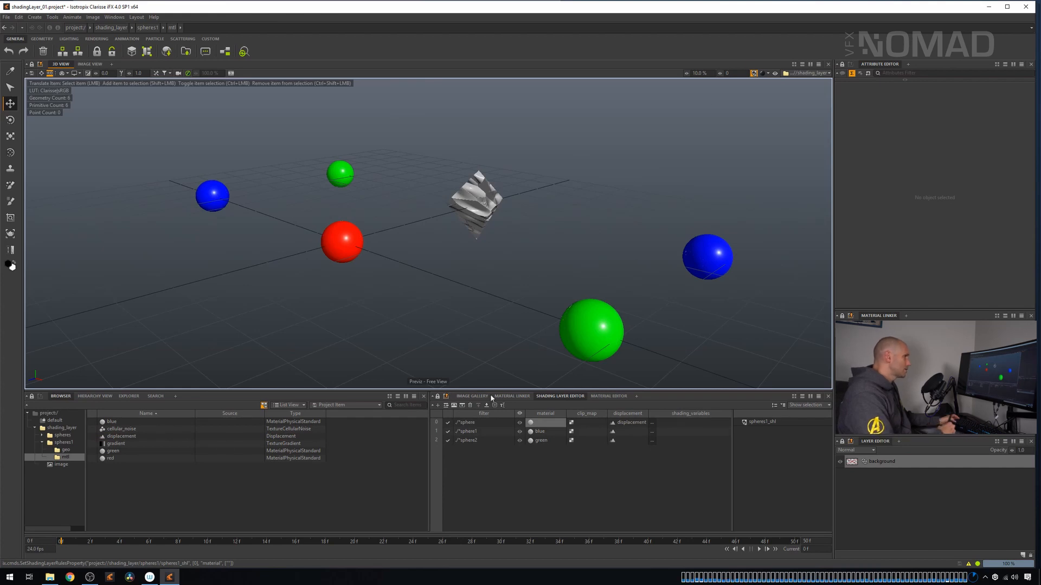
Reopen the spheres_shl rules after displacing the back-row spheres
left_click(120, 435)
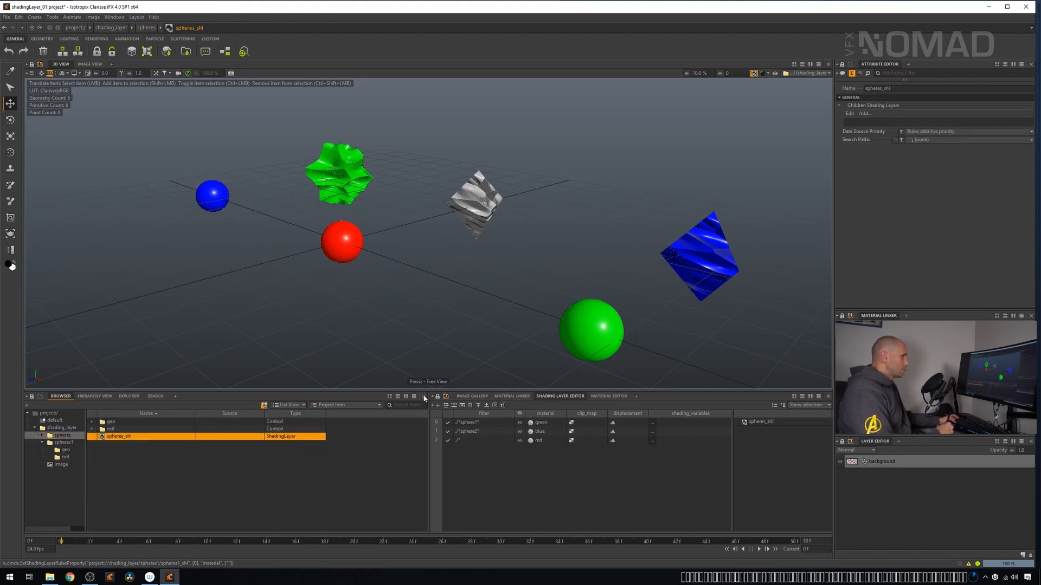
Assign the gradient texture as clip map on the */sphere1* rule
left_click(586, 423)
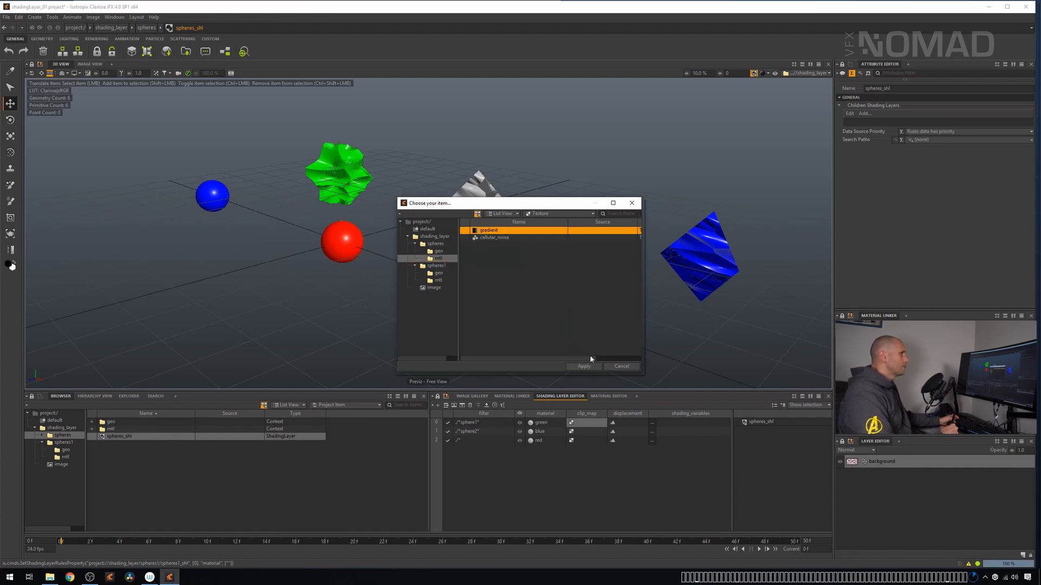
left_click(583, 365)
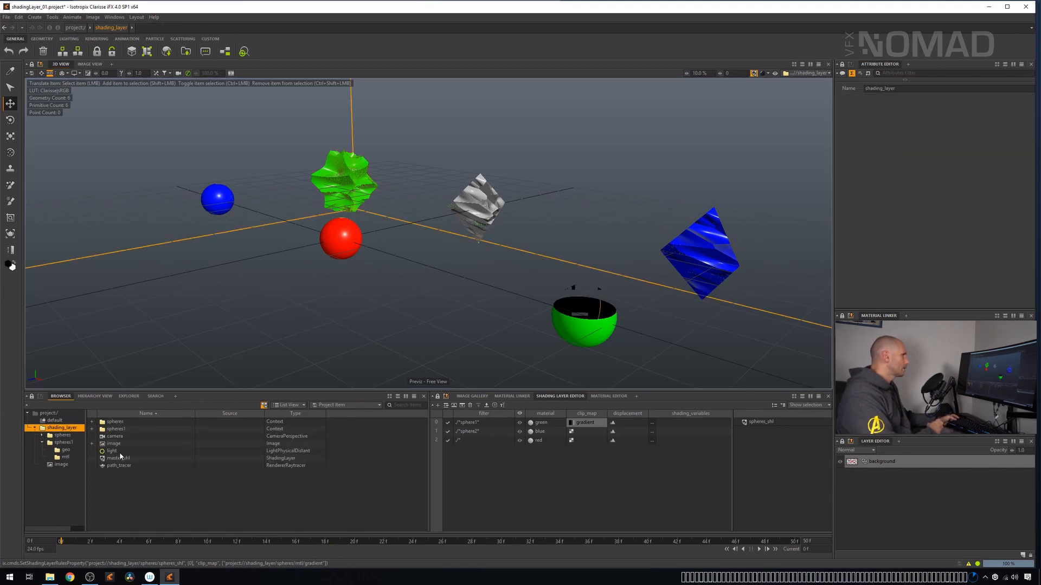
Render the final image showing the displaced and clipped spheres
left_click(117, 458)
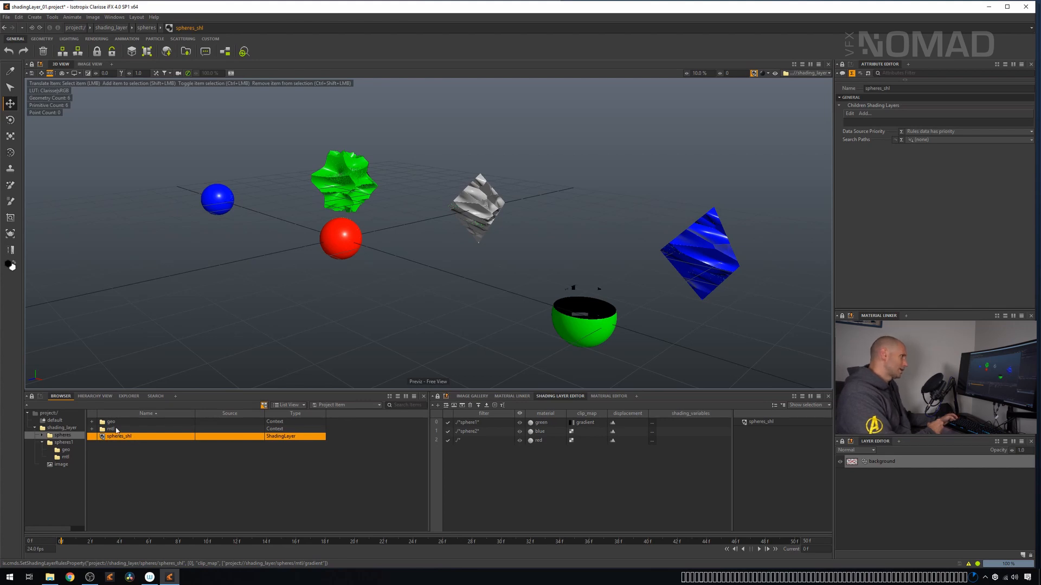
mouse_move(483, 491)
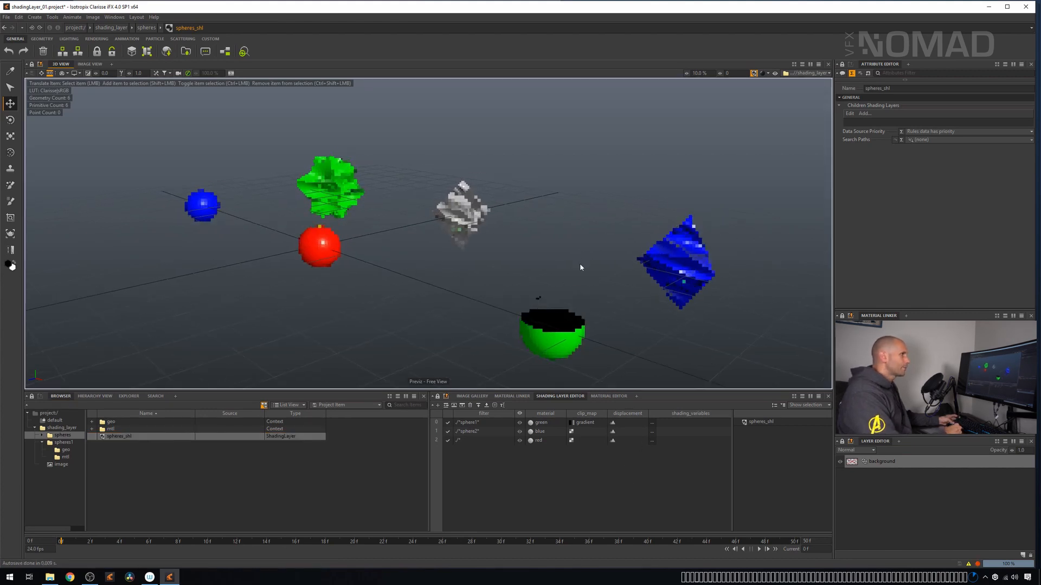
left_click(89, 64)
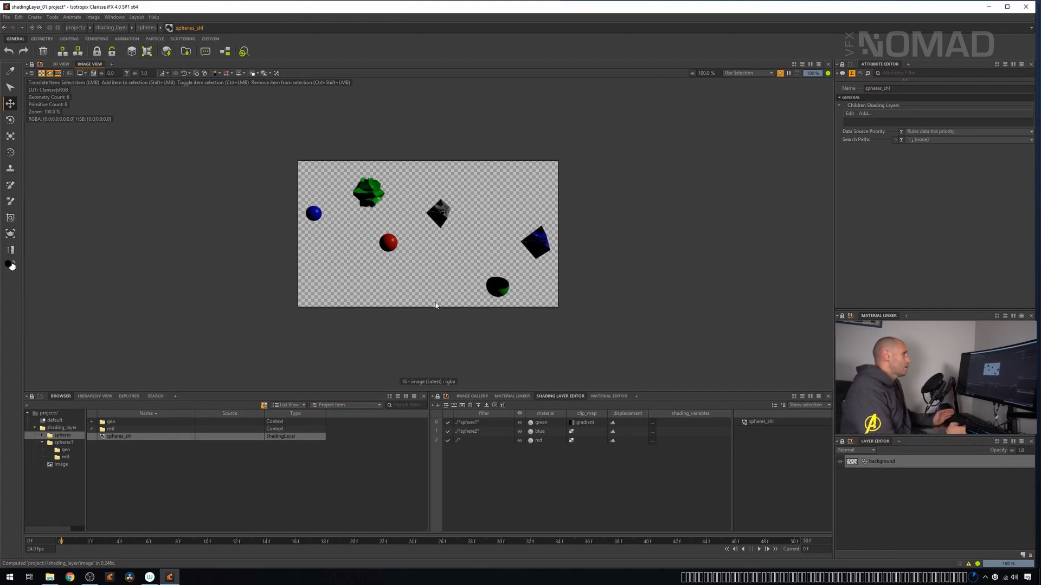
mouse_move(56, 125)
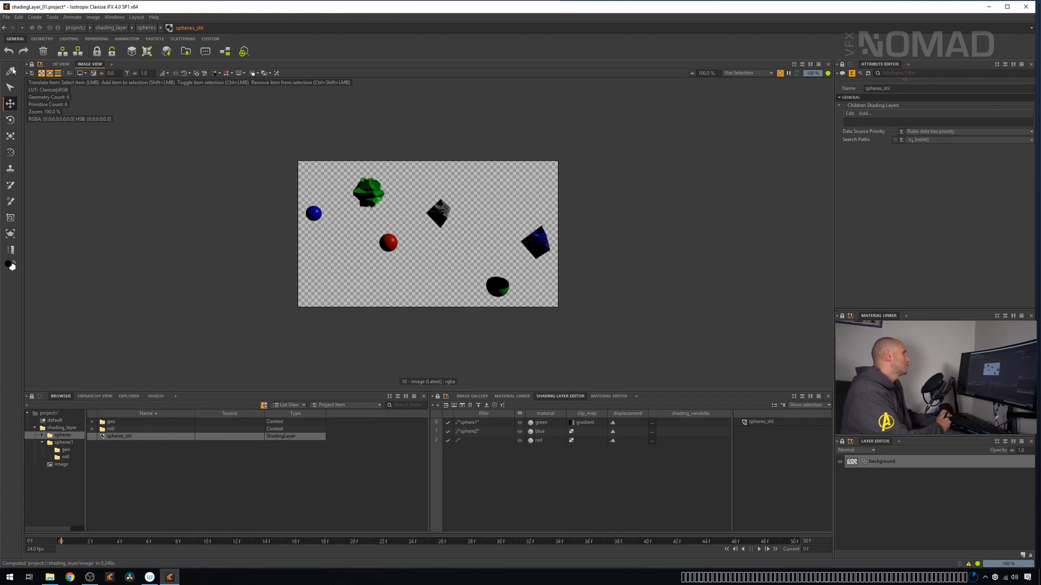
Pick the green shape's material on the render and show spheres1_shl's three displacement rules
left_click(12, 72)
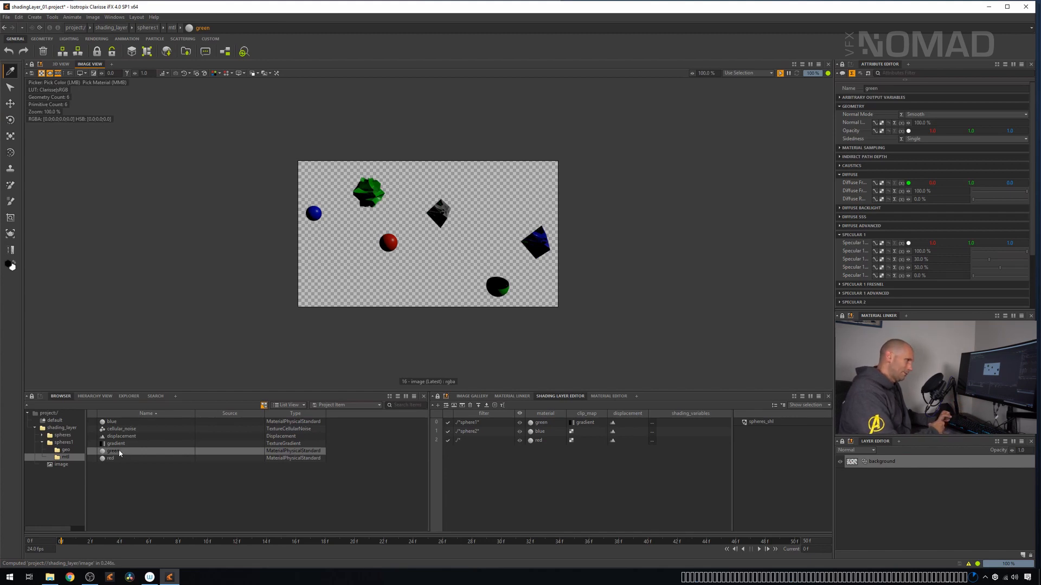
mouse_move(310, 291)
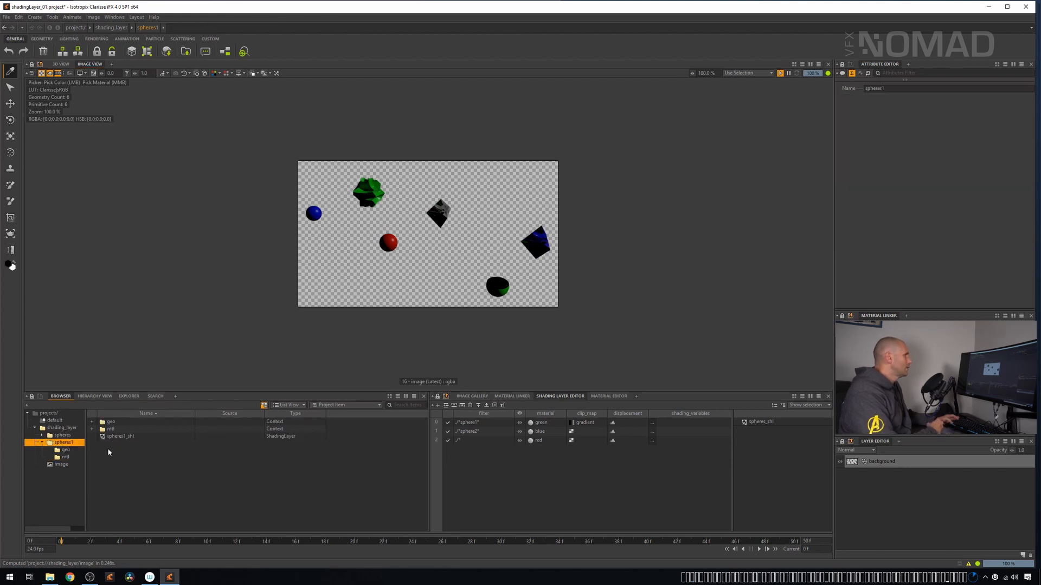
left_click(120, 436)
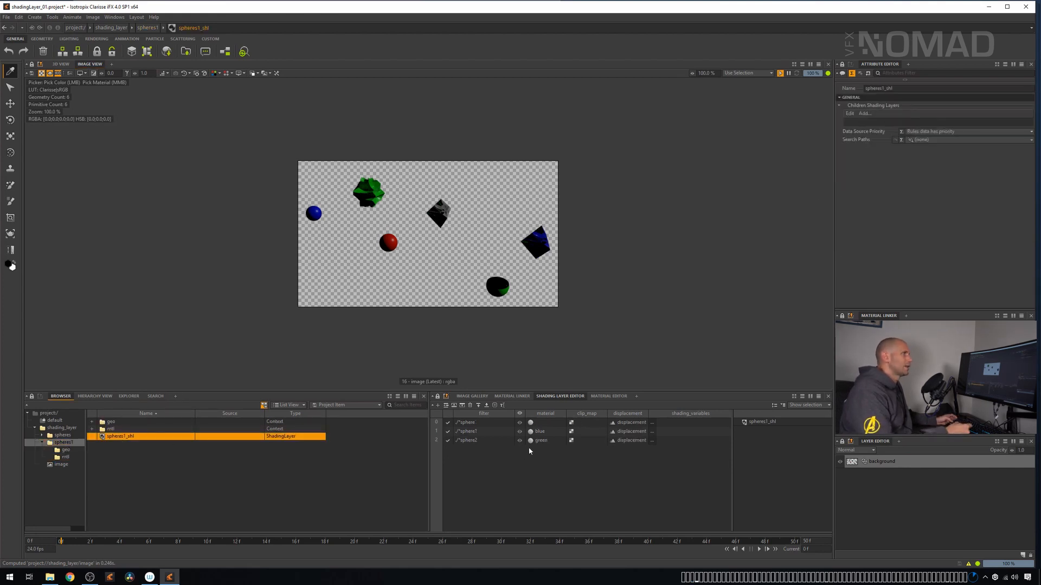